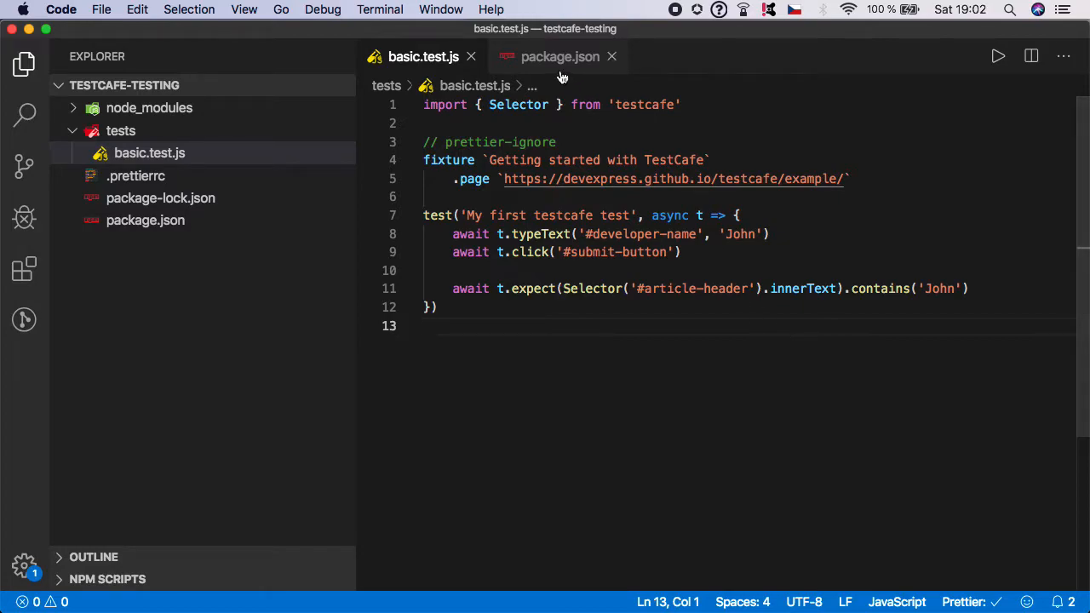
- Rename the "test" script key in package.json to "test:chrome" with a trailing comma
click(559, 56)
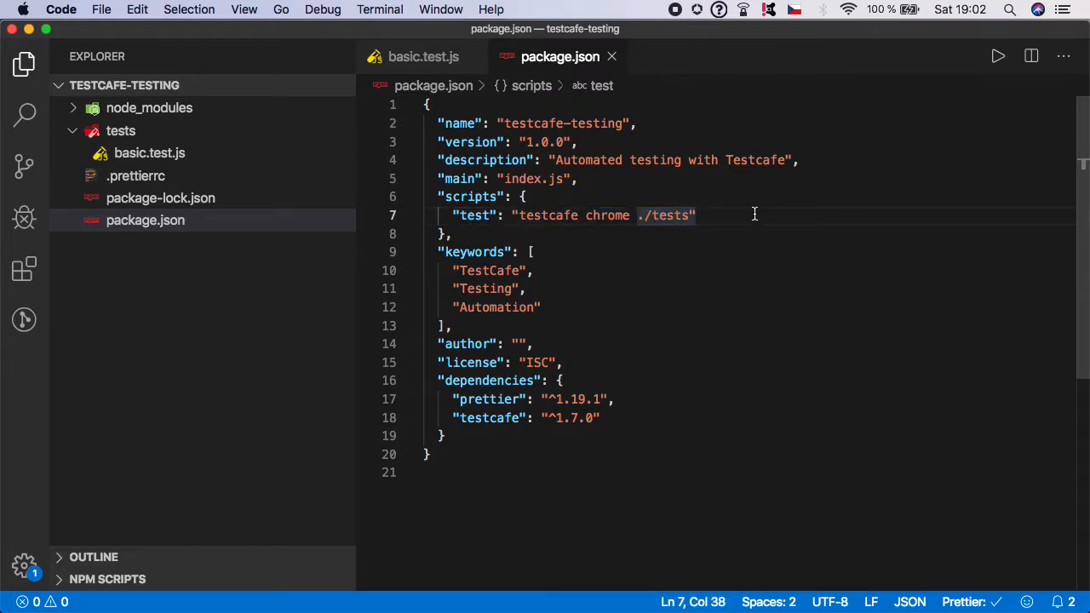
mouse_move(723, 220)
text(:)
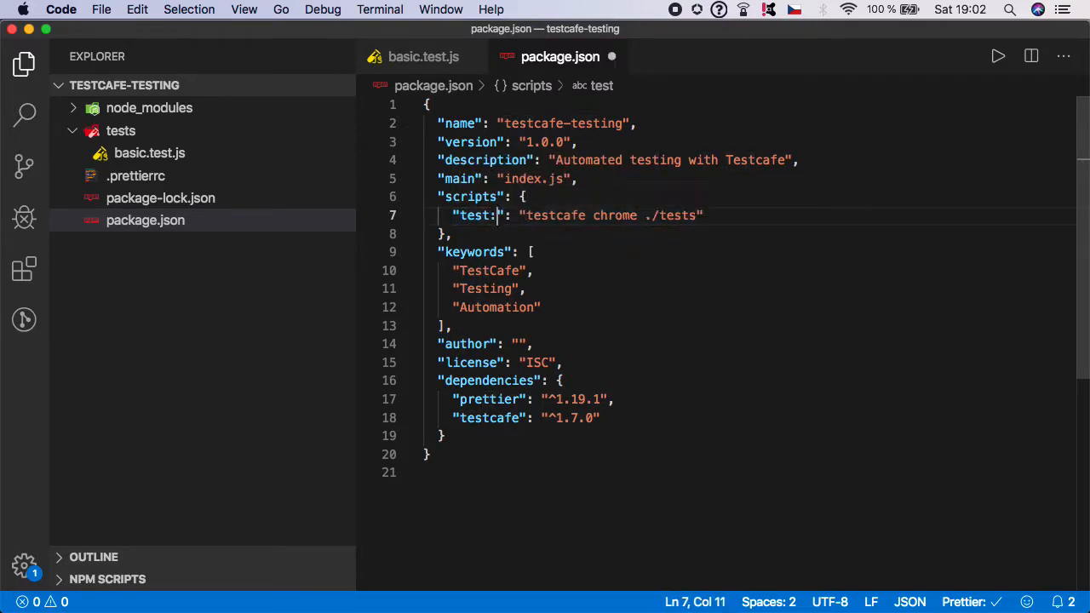
text(chrome)
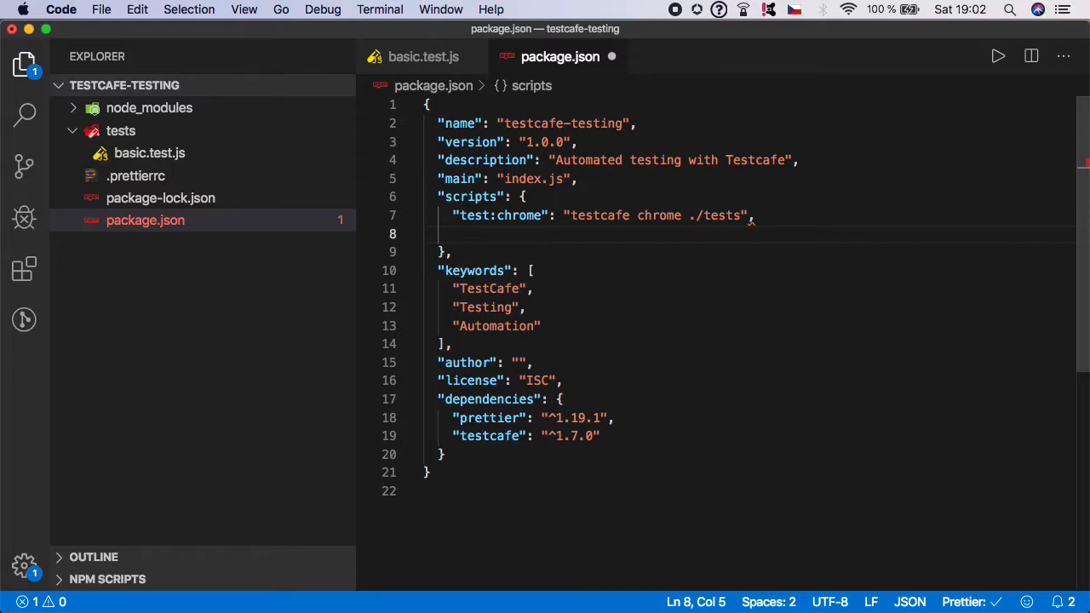
- Write a "test:safari" script with the value "testcafe safari ./tests"
text(")
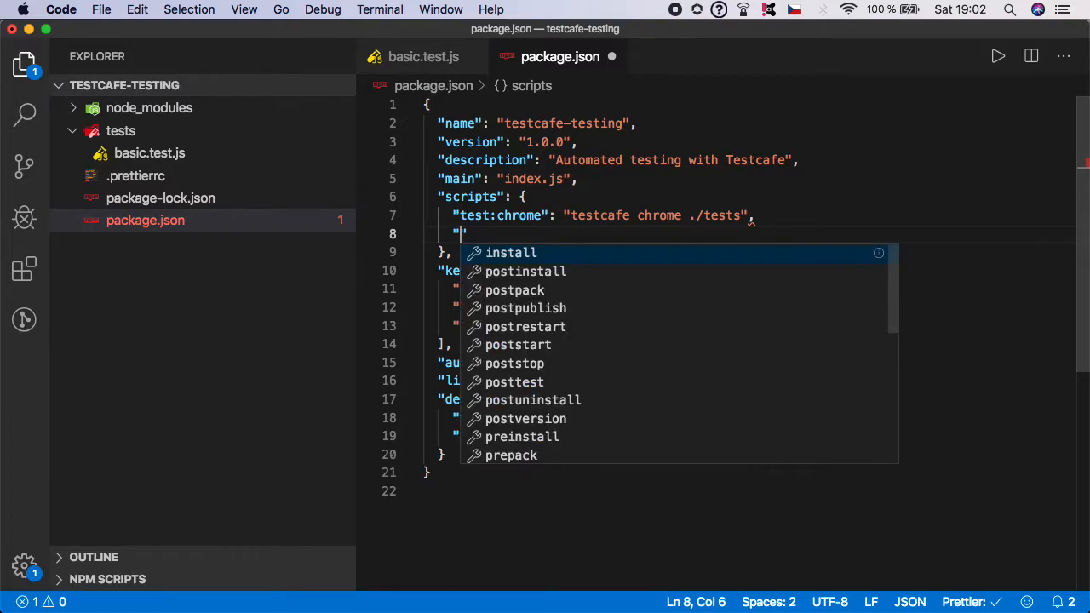
text(test)
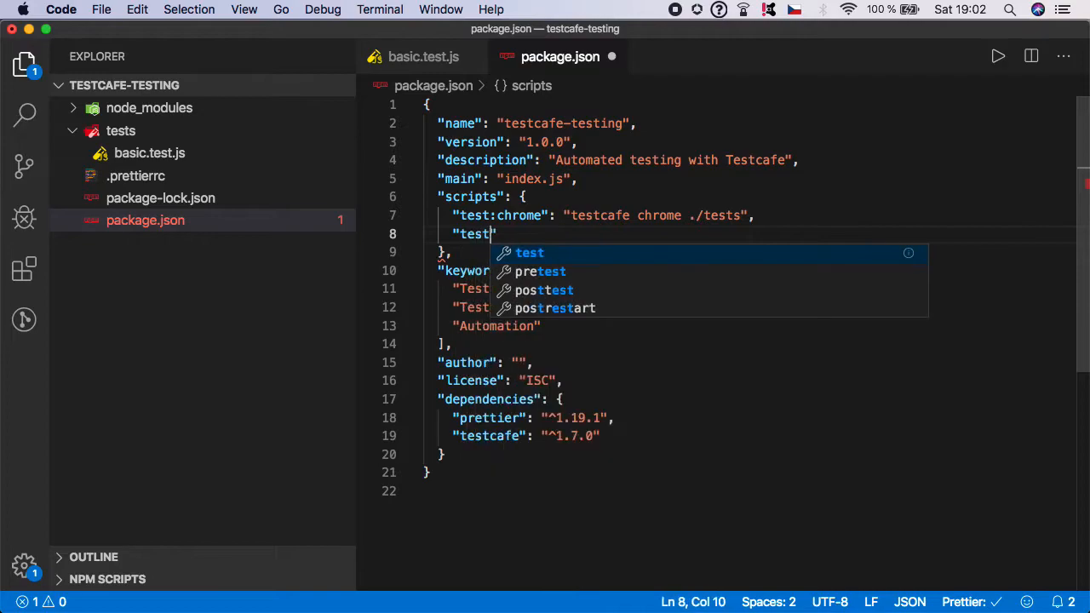
text(sa)
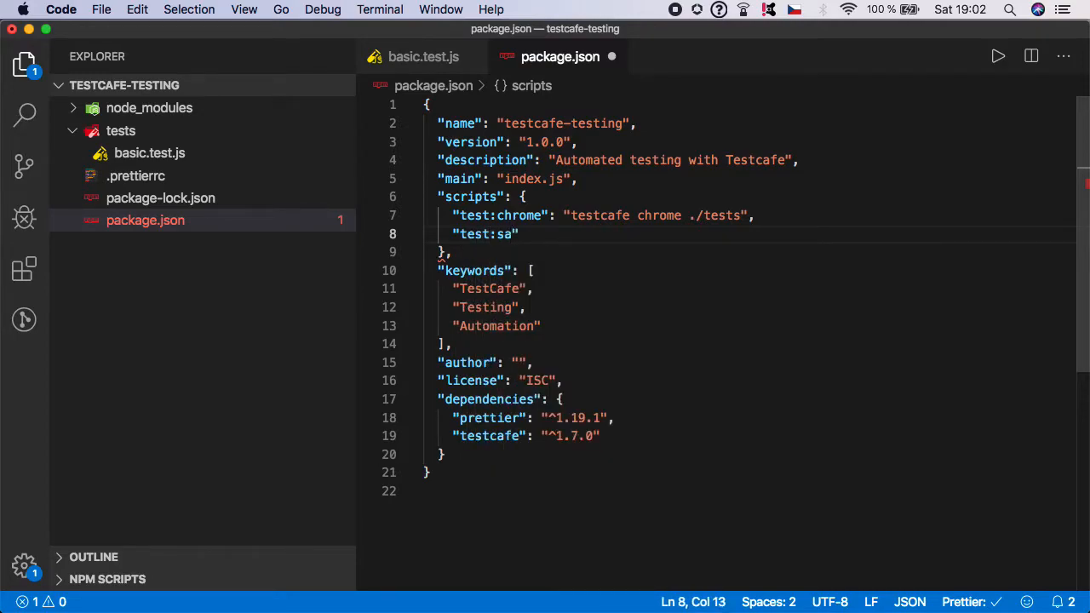
text(fari":)
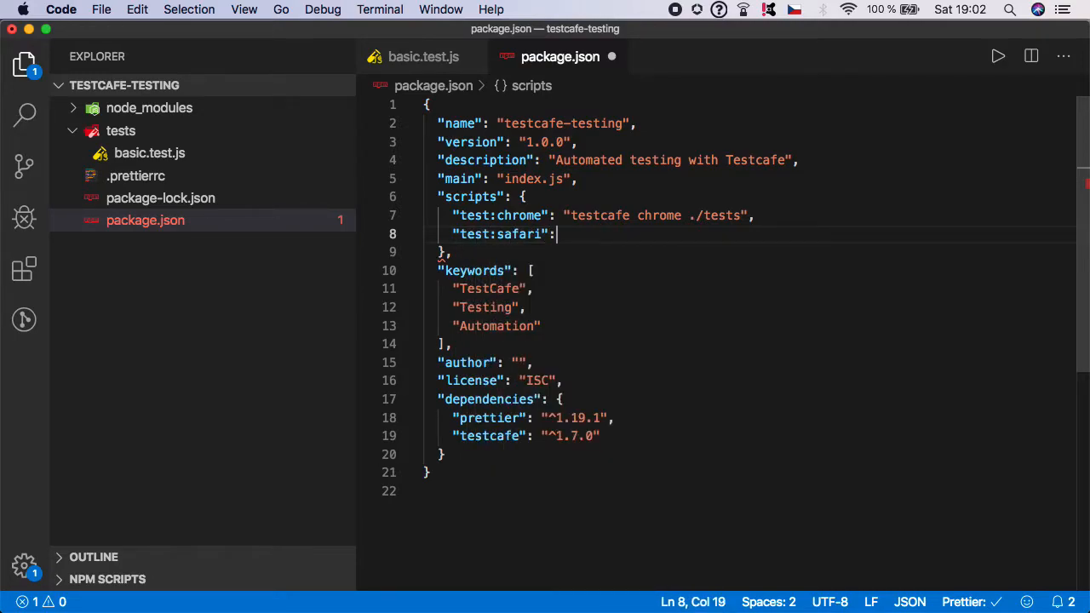
text("")
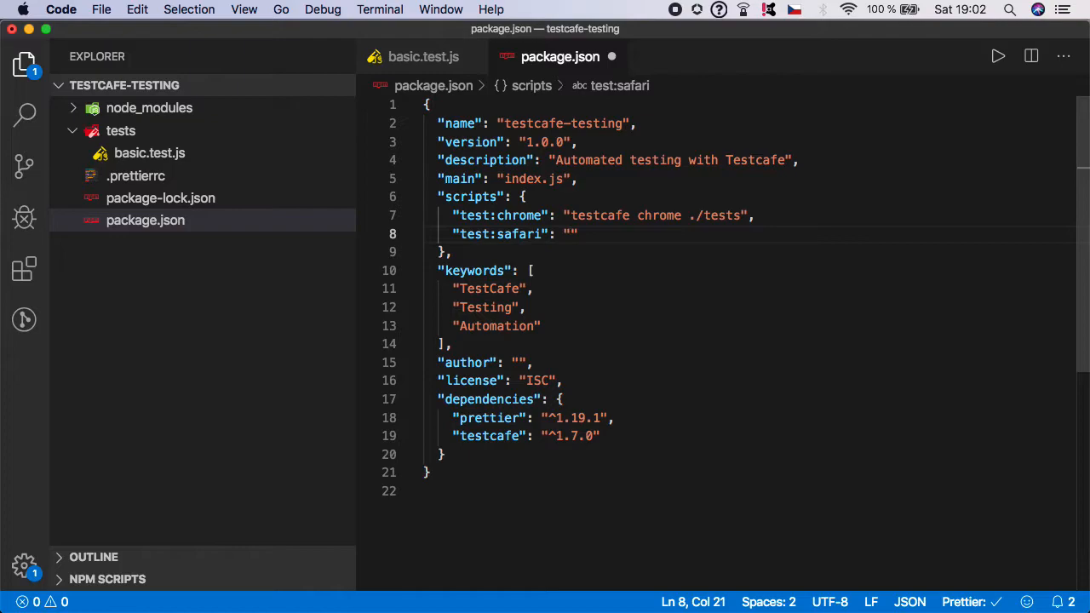
text(testa)
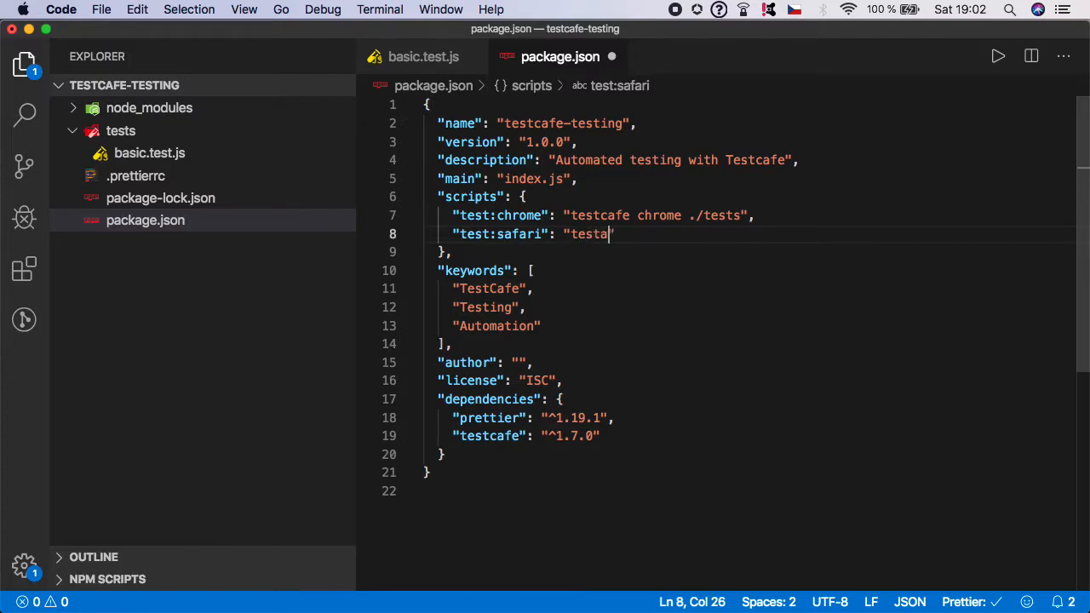
text(cafe)
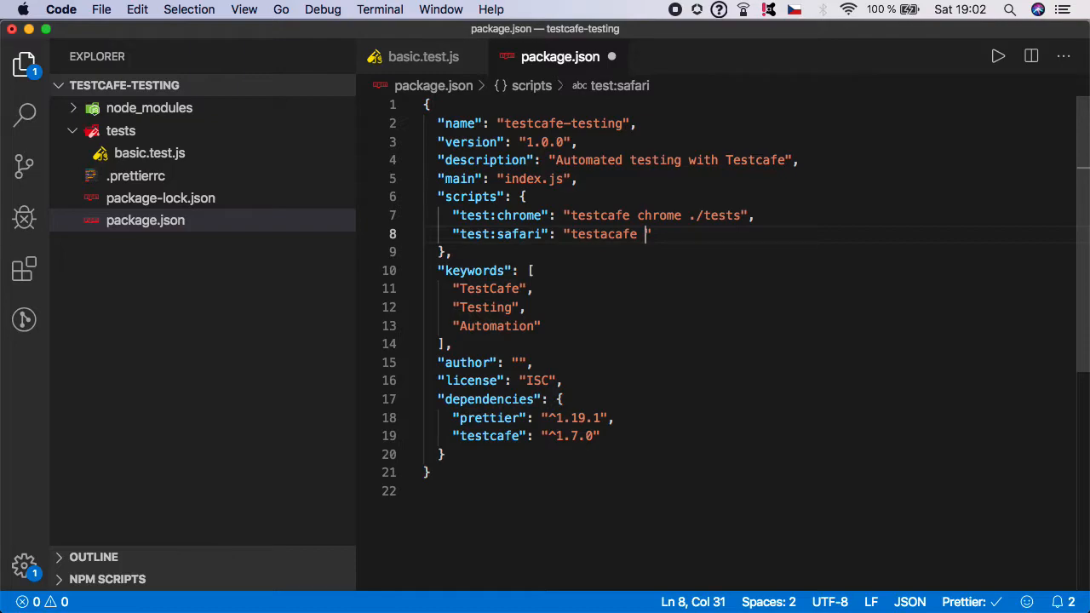
text(safari)
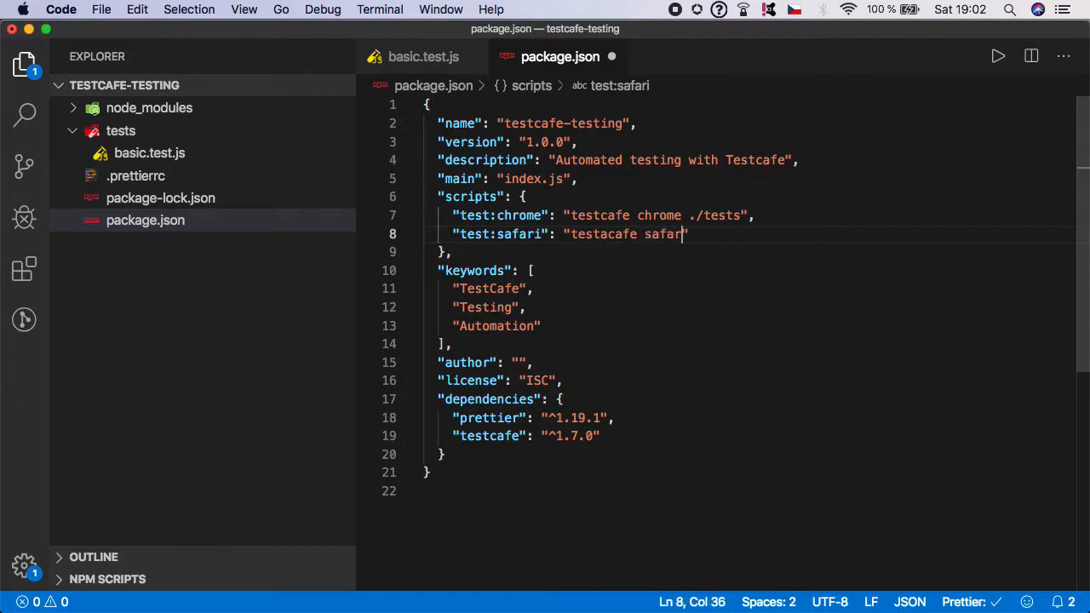
text(./)
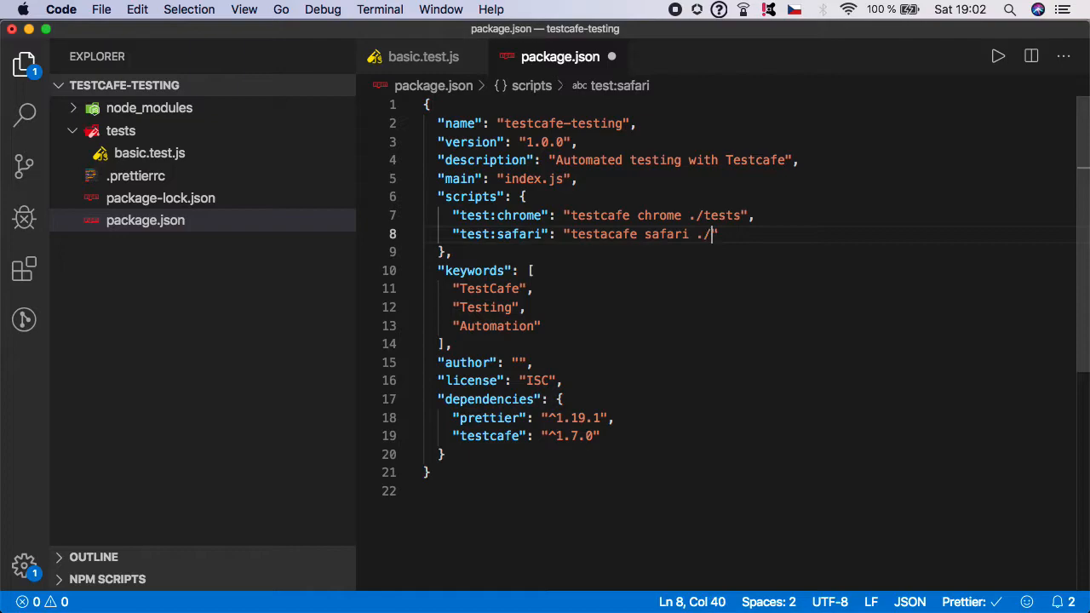
text(tests)
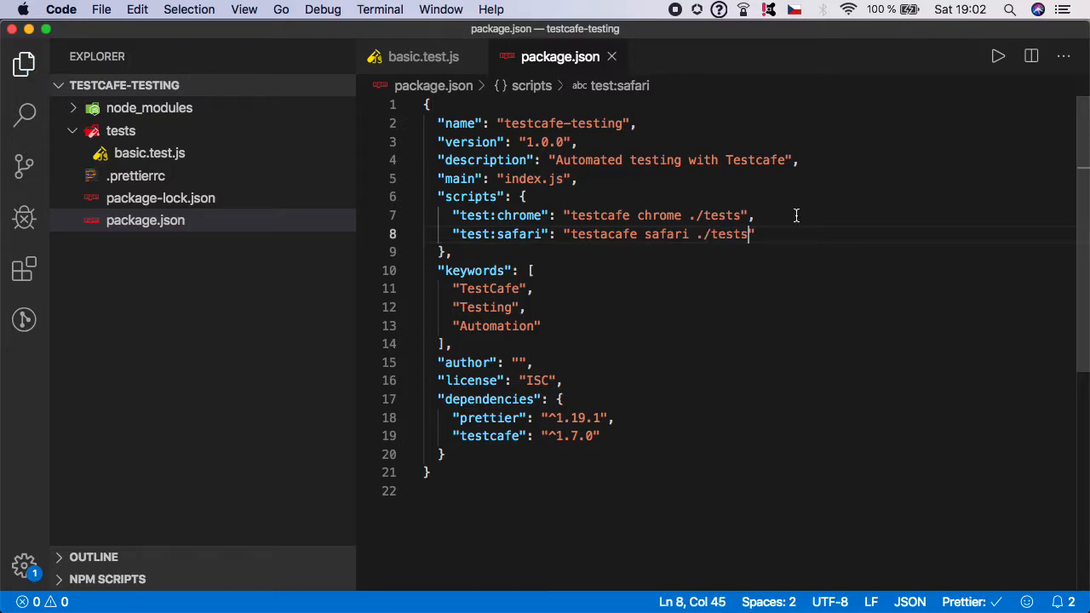
- Try the path ./tests/basic.test.js, then restore ./tests and end the safari script with a comma
drag(695, 235, 753, 235)
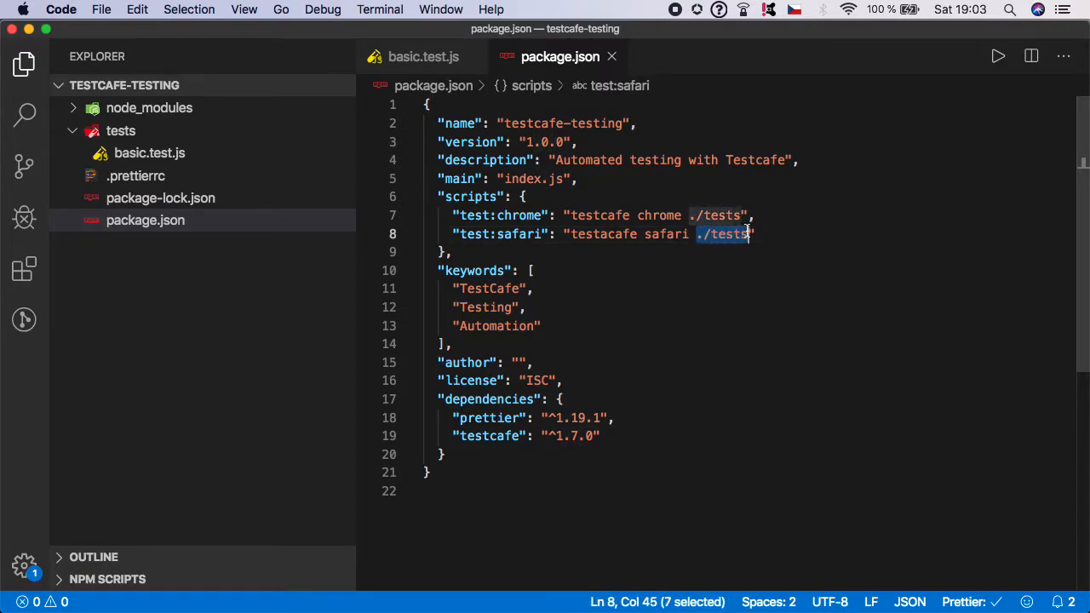
mouse_move(190, 140)
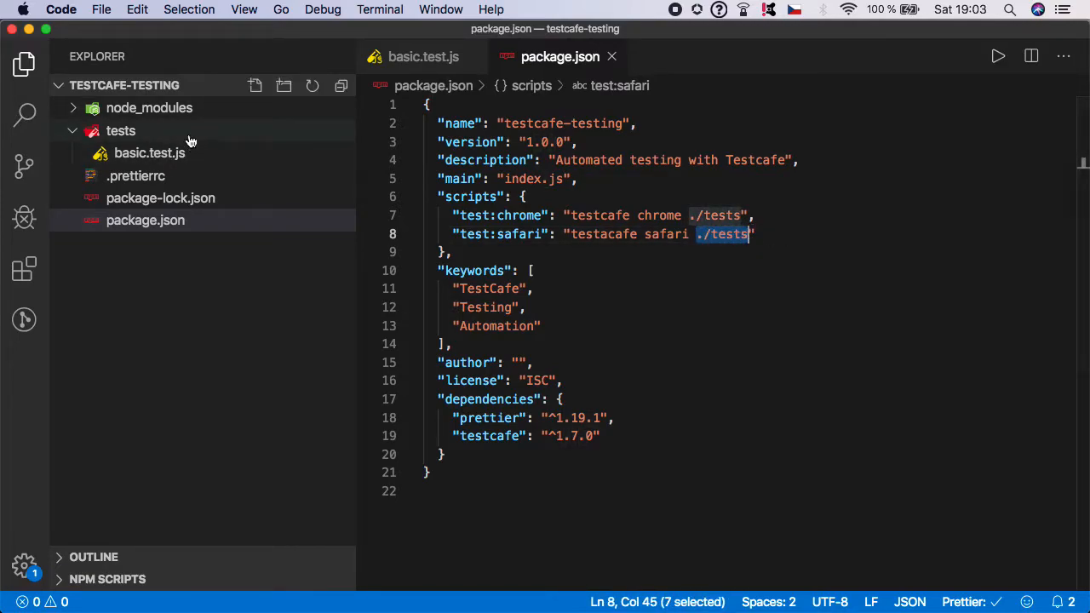
mouse_move(190, 140)
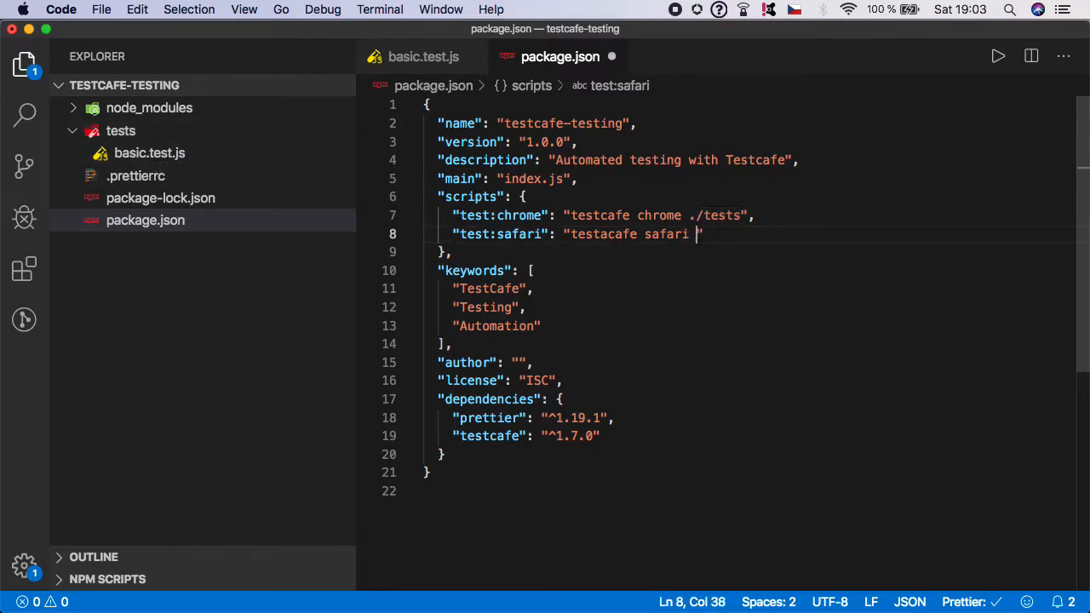
text(basic.tes)
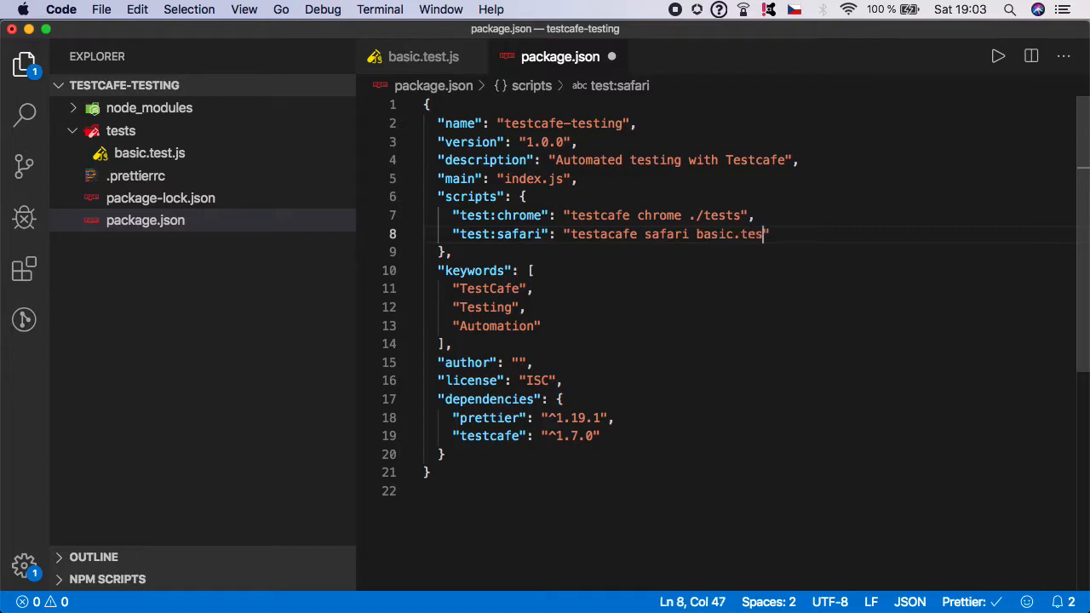
text(.js)
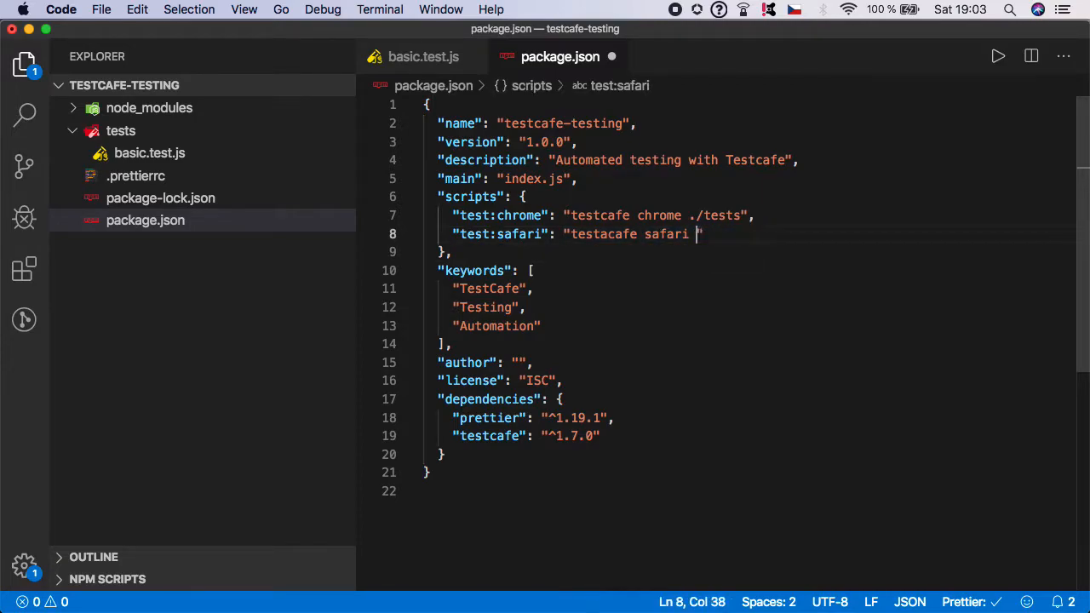
text(./te)
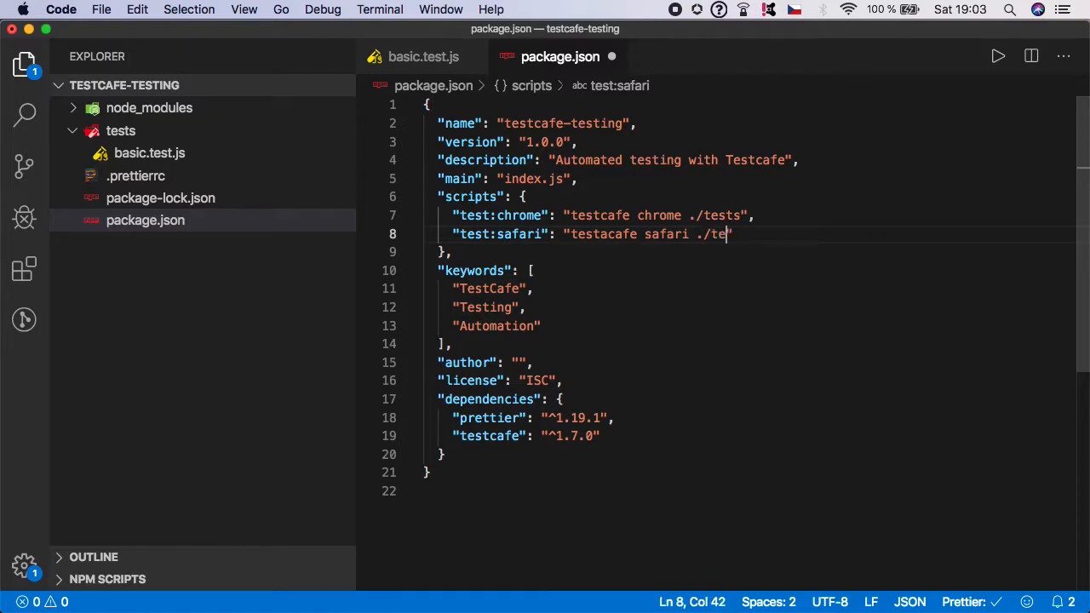
text(sts)
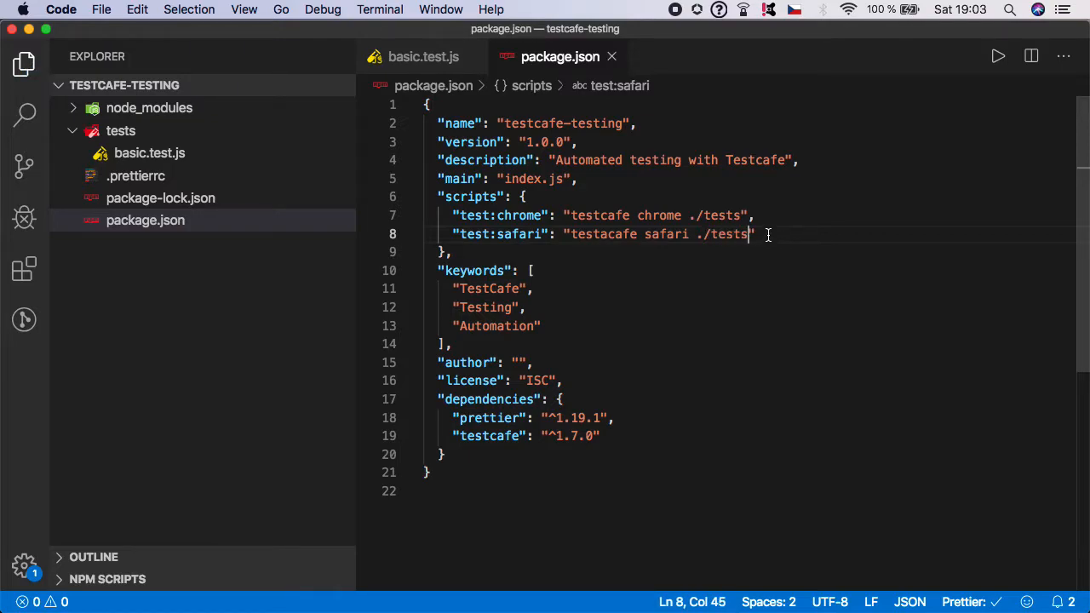
text(,)
text(")
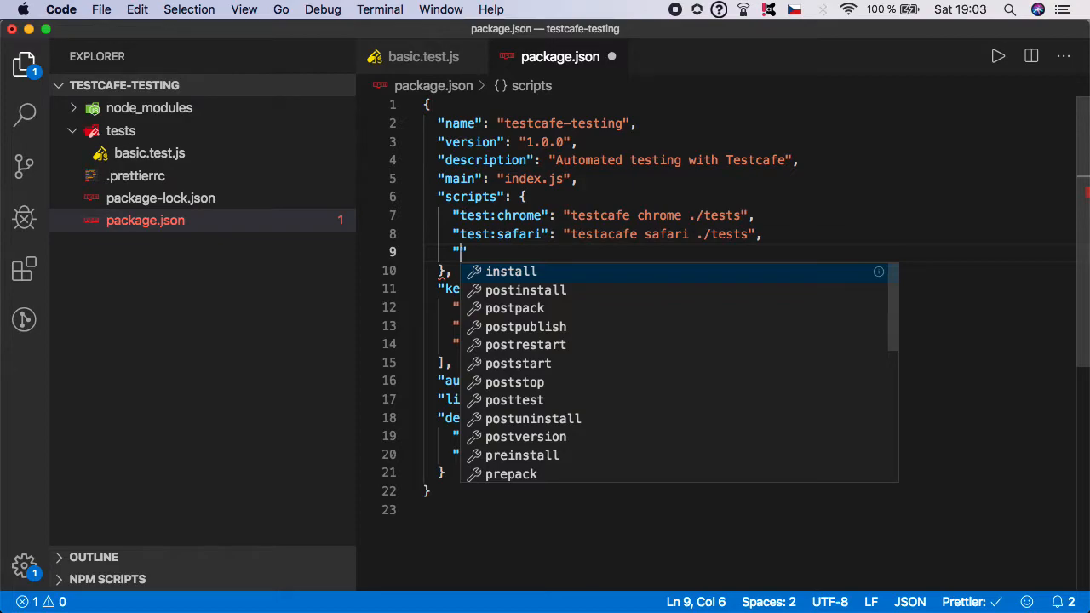
- Write a "test:firefox" script with the value "testcafe firefox ./tests"
text(test)
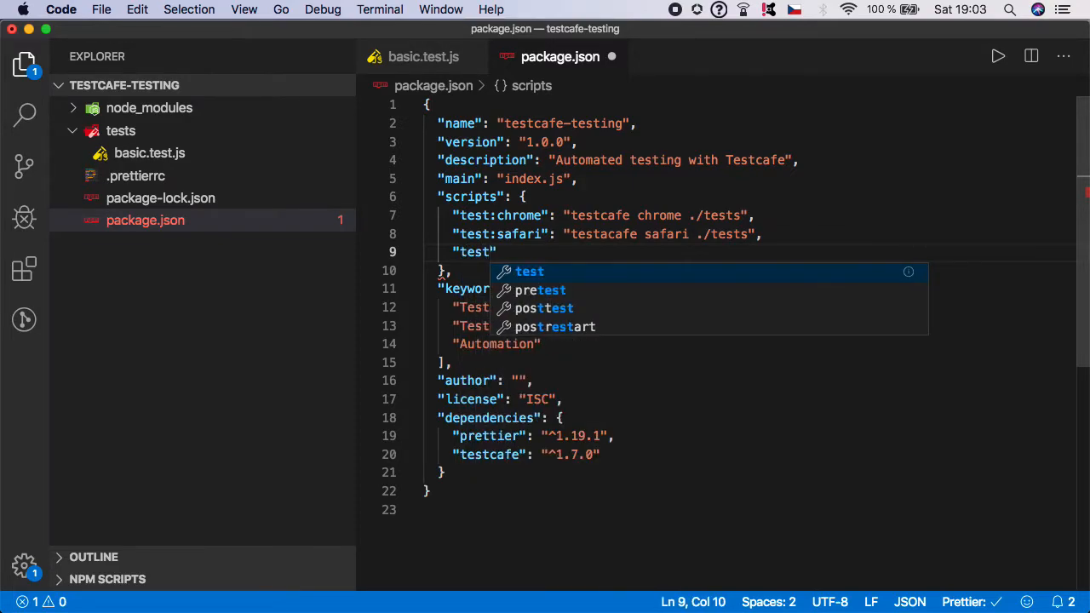
text(firefox)
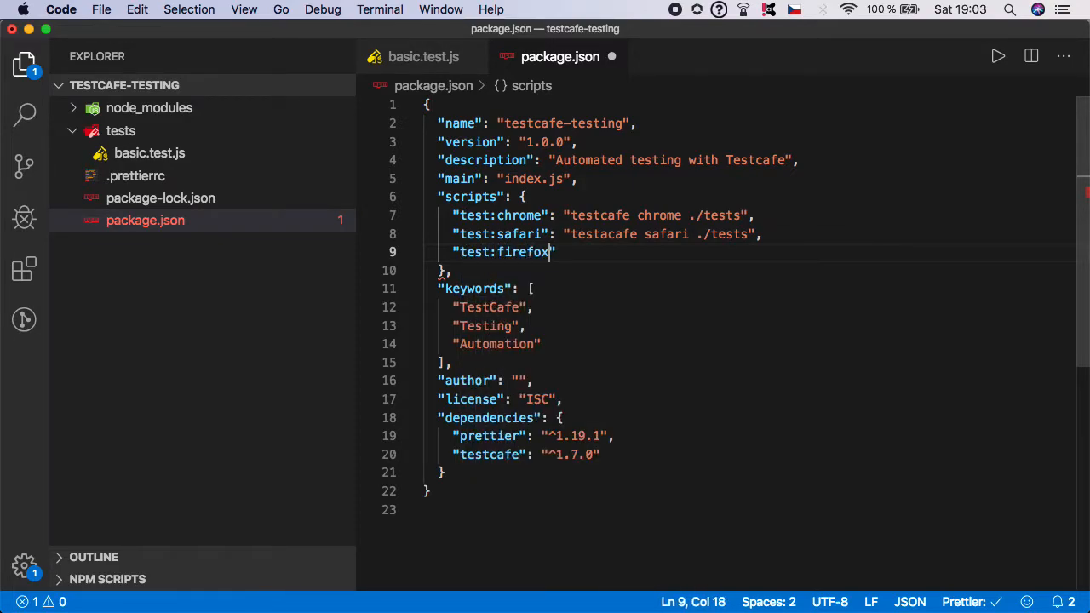
text(: "")
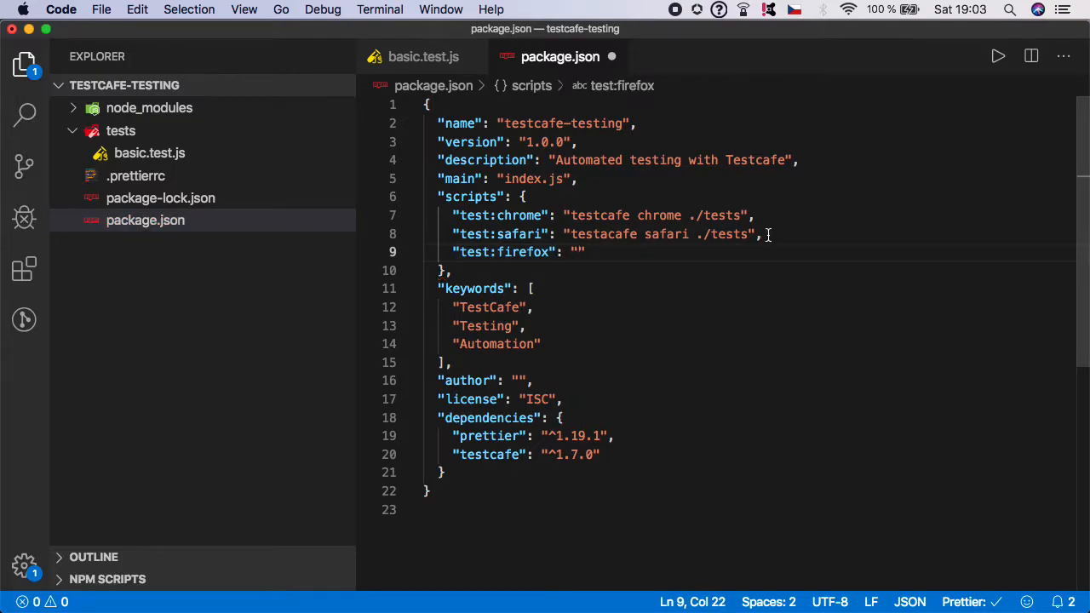
click(661, 235)
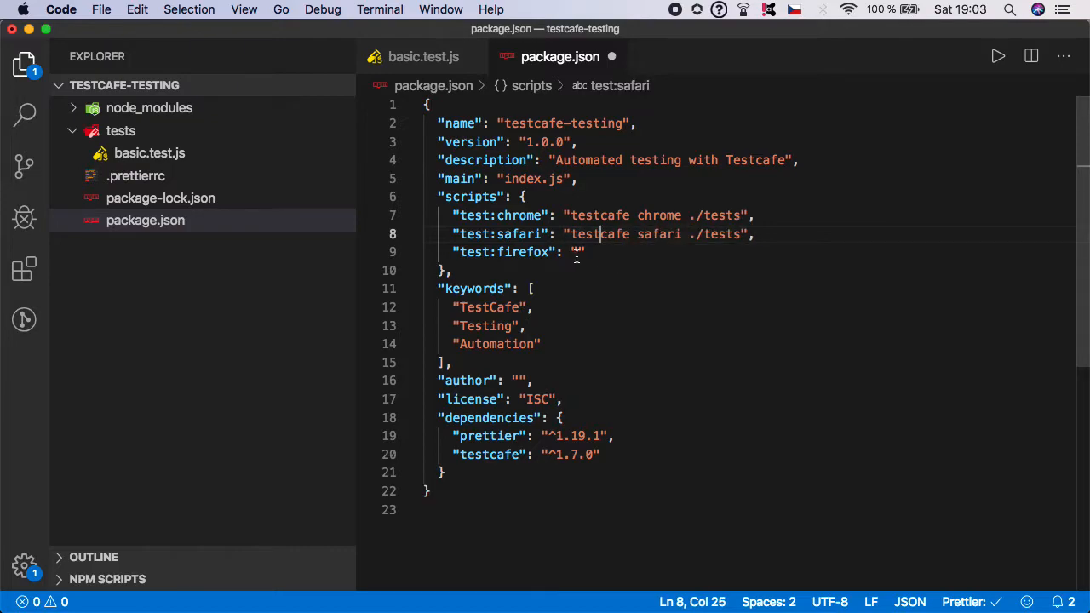
text(test)
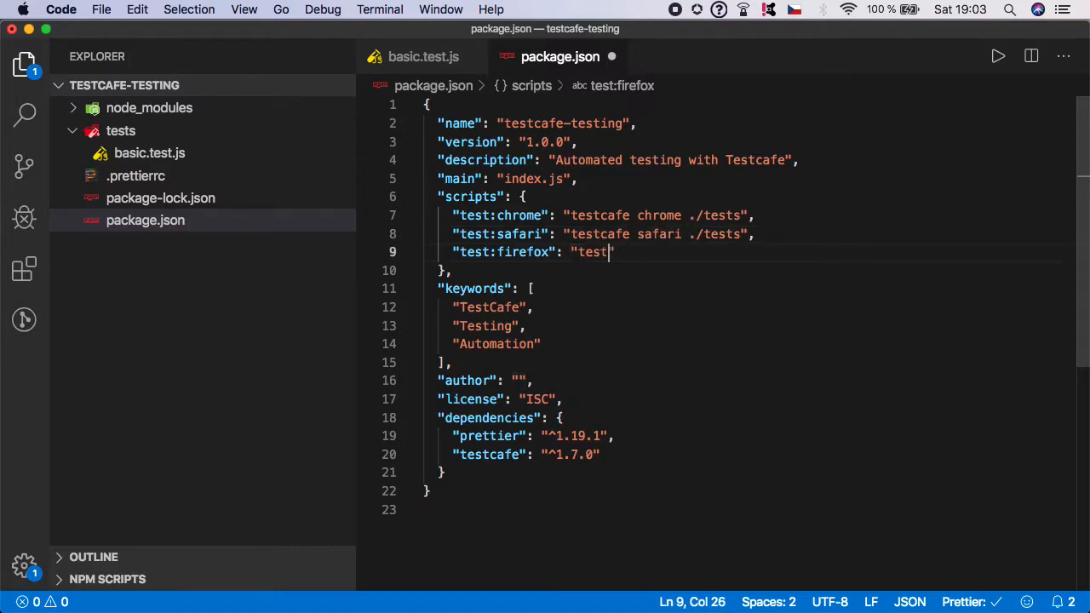
text(cafe)
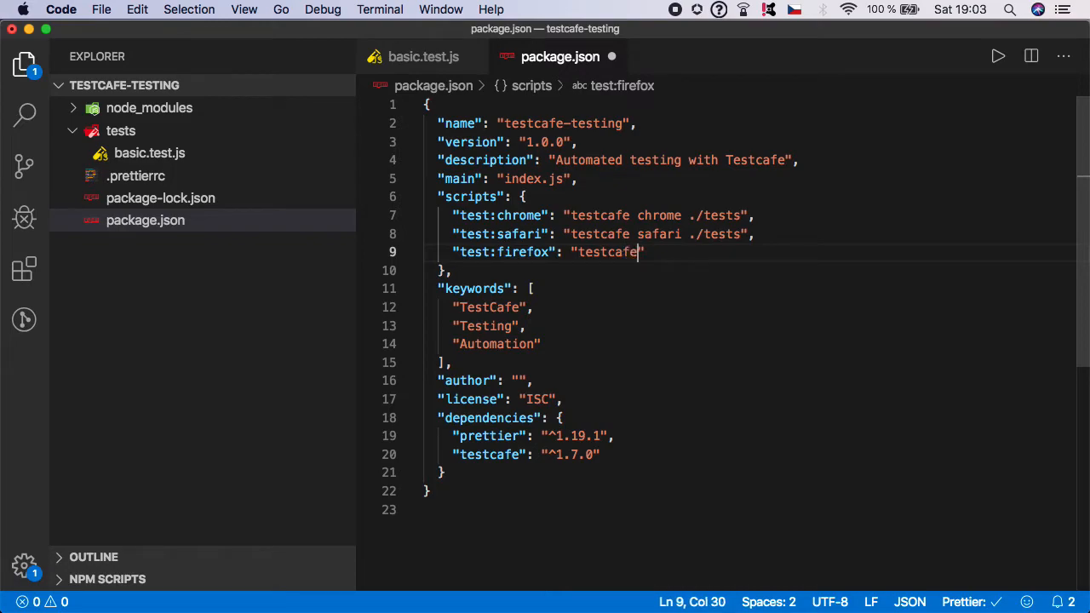
text(firefox)
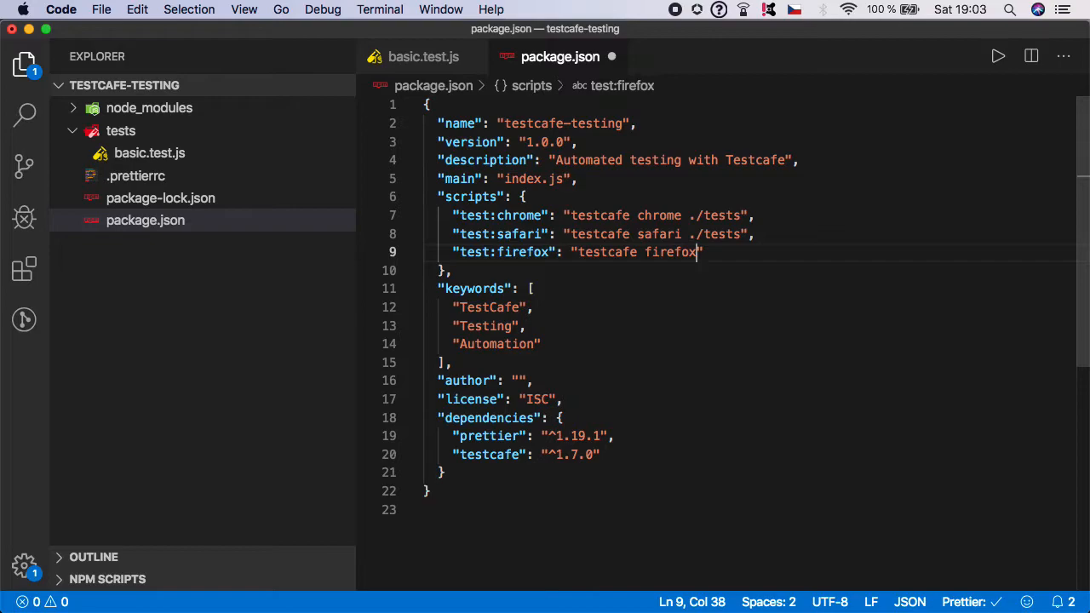
text(./test)
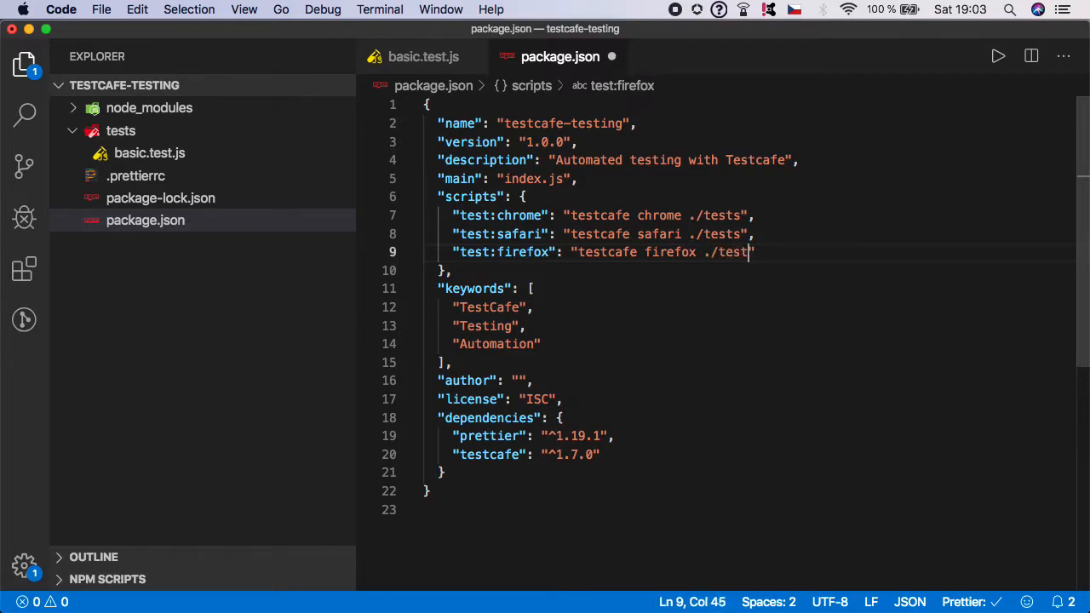
text(s)
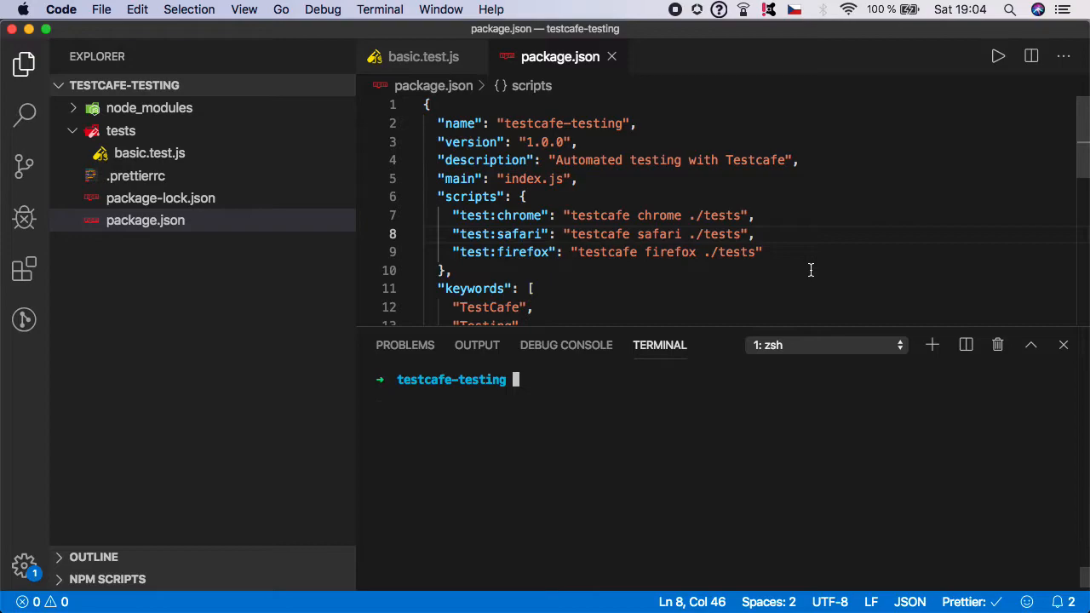
- Run npm run test:chrome in the terminal so the test passes in Chrome
text(npm)
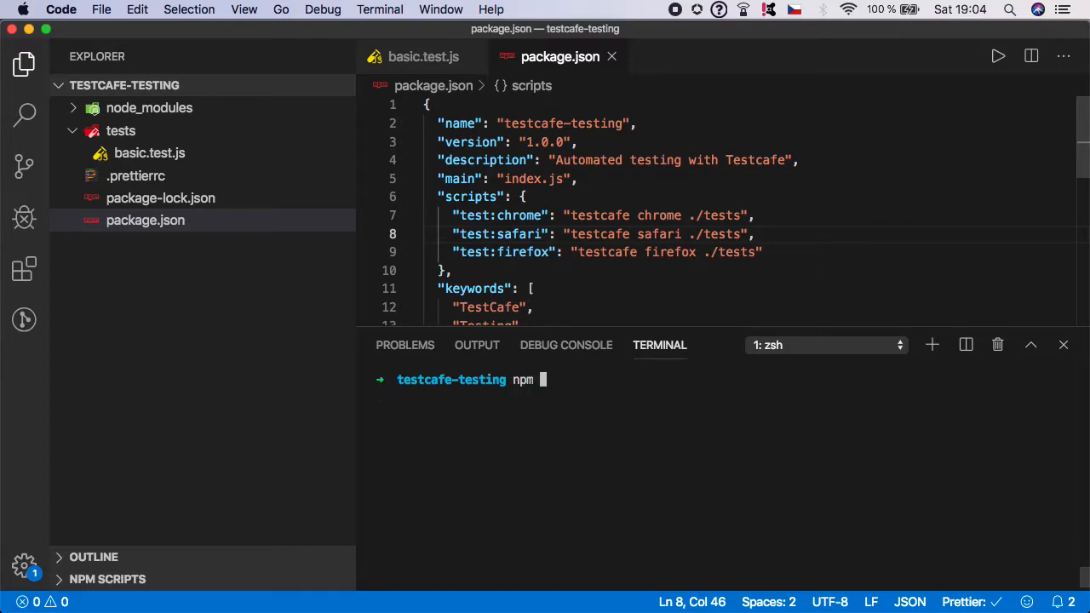
text(run test)
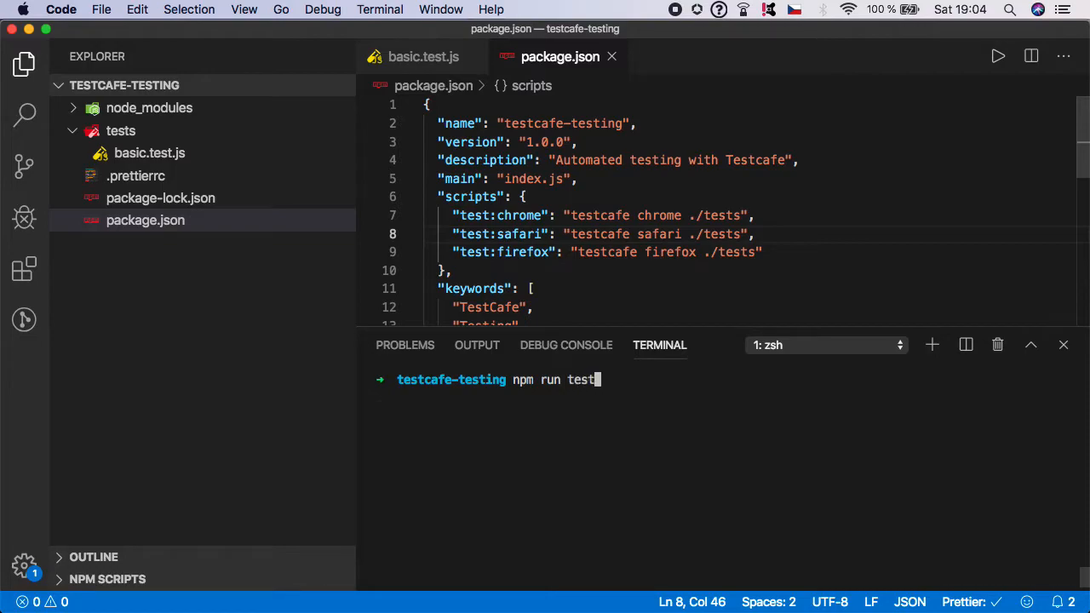
text(:chrome)
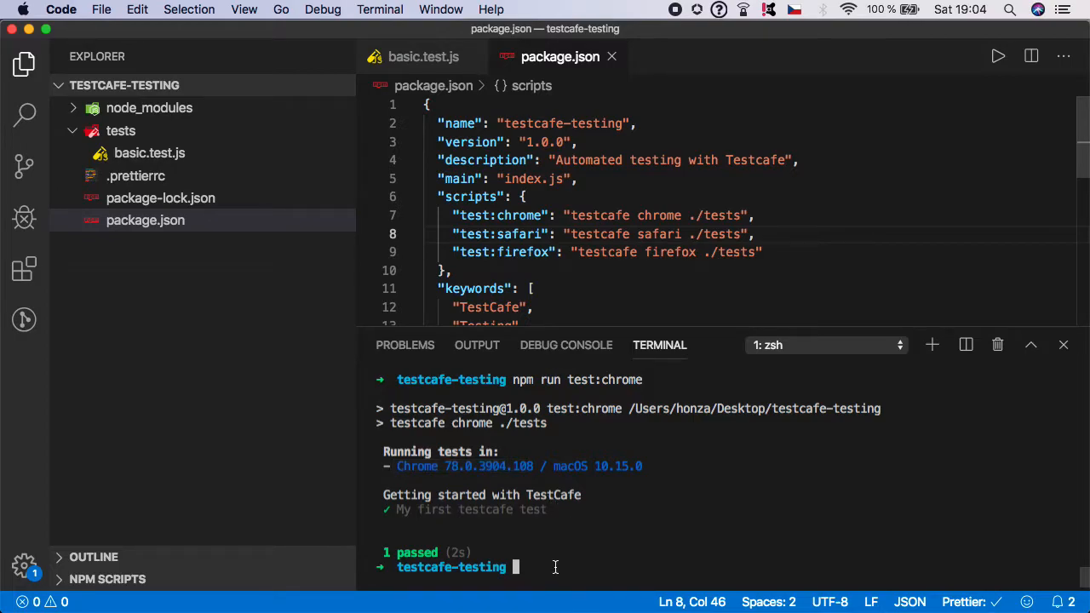
- Run npm run test:safari in the terminal so the test passes in Safari
text(npm run)
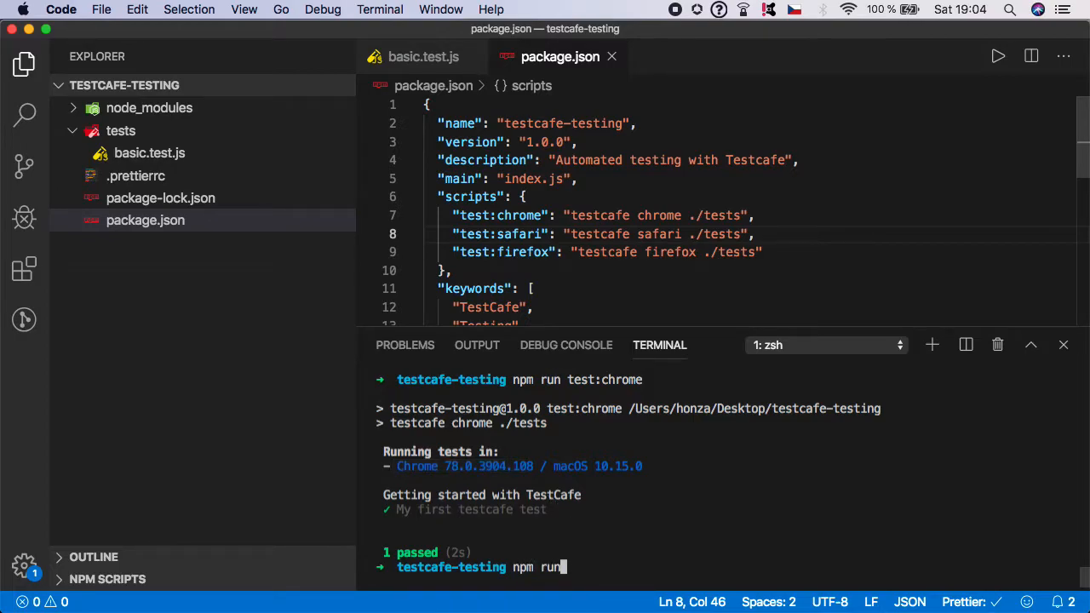
text(test:safa)
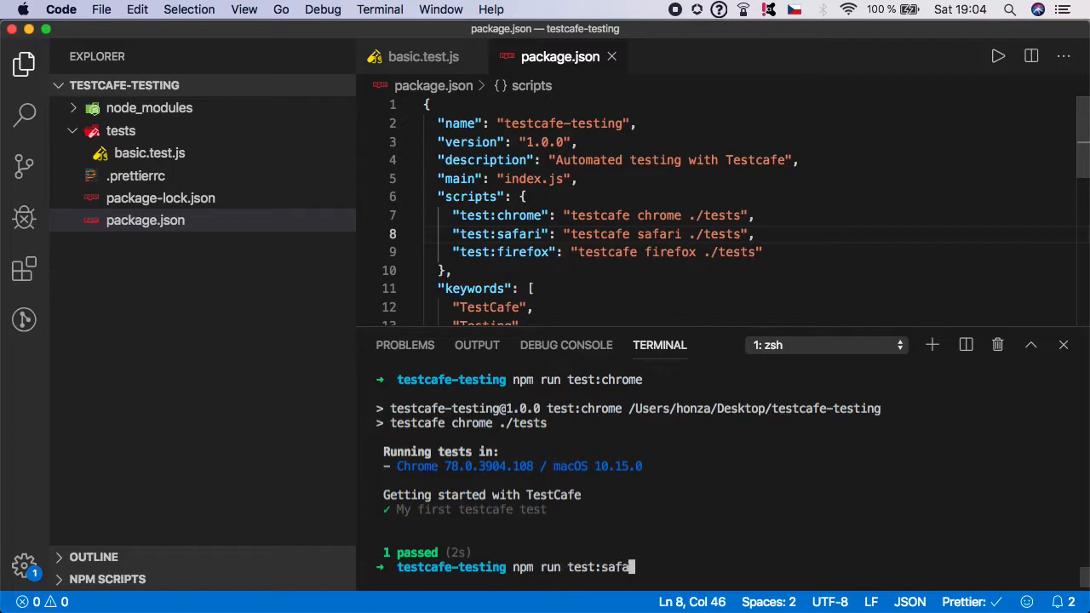
key(enter)
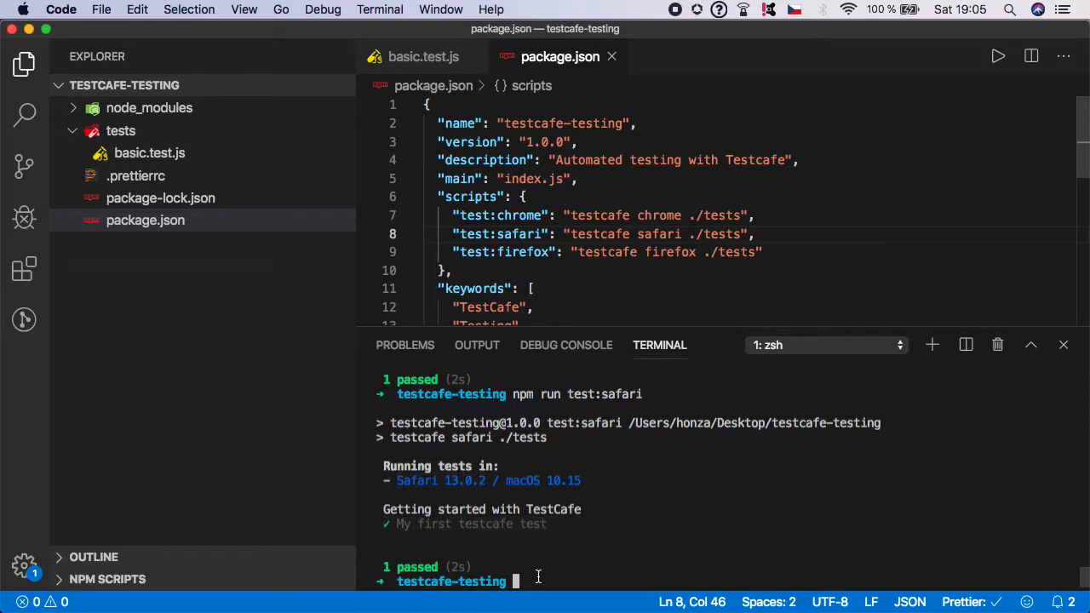
text(n)
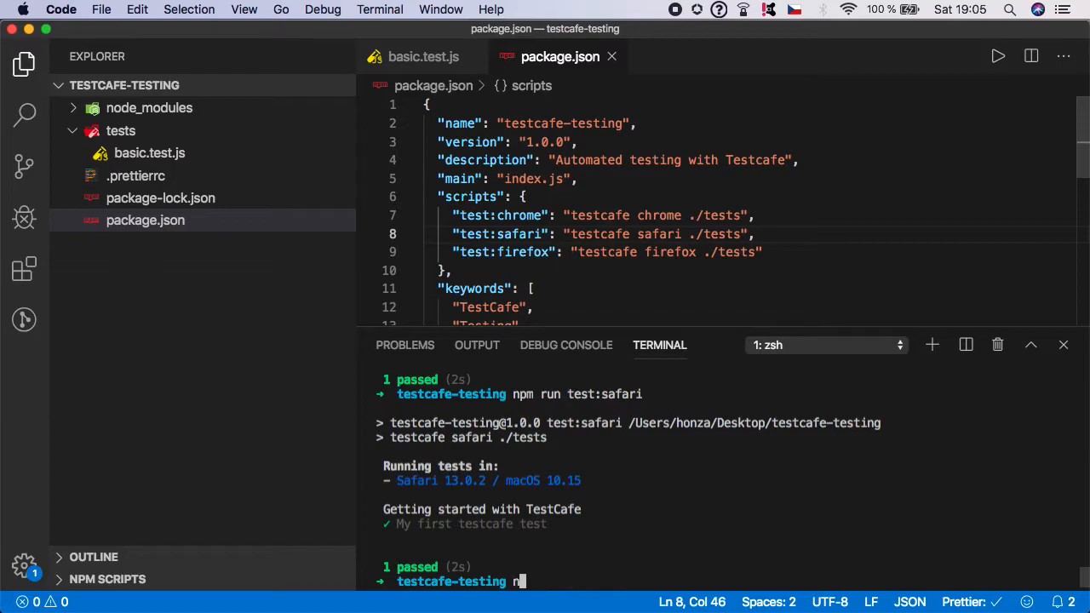
- Run npm run test:firefox in the terminal, retyping after a mistyped npm command shows help
text(pm)
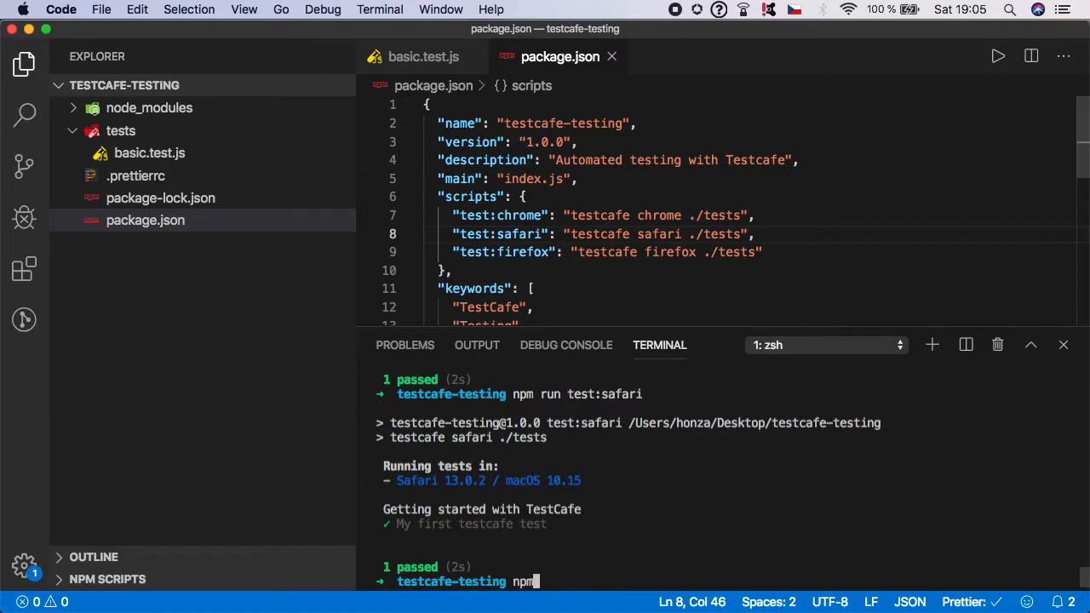
text(test:firef)
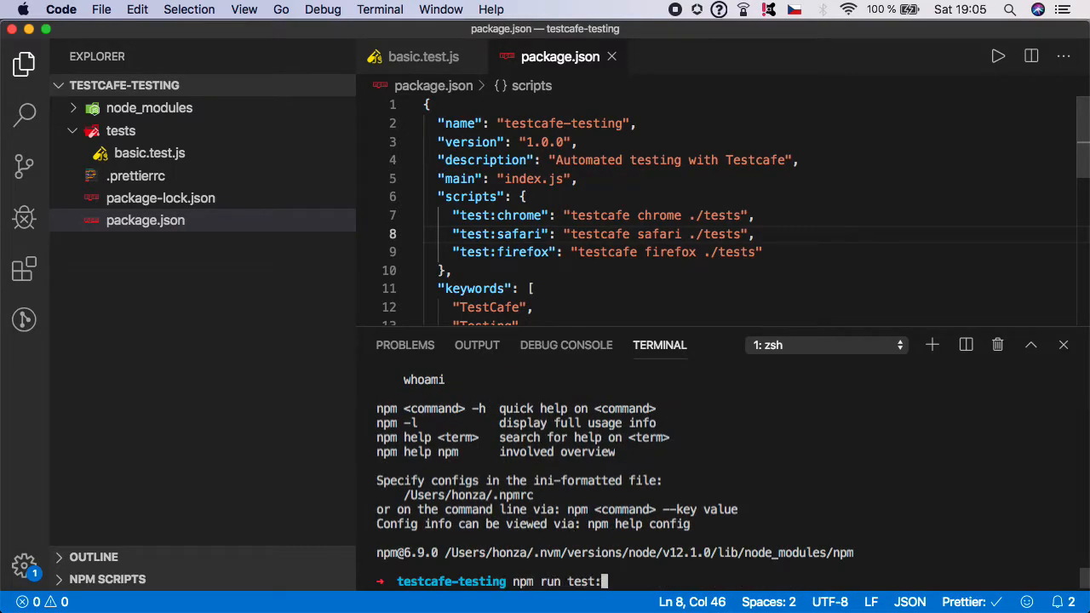
text(firefox)
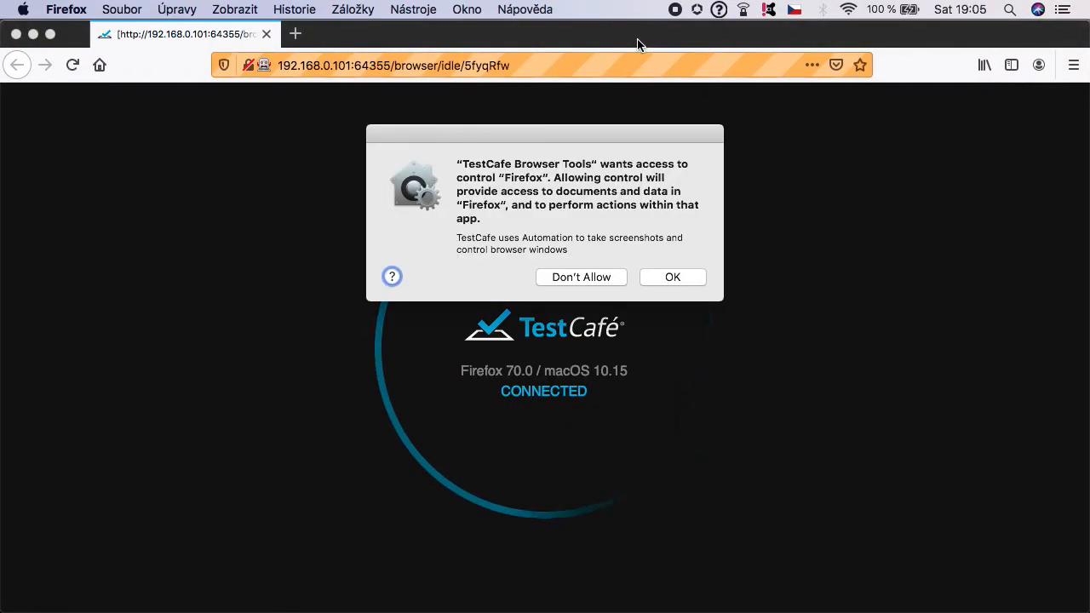
- Allow TestCafe Browser Tools to control Firefox in the macOS permission dialog
click(671, 276)
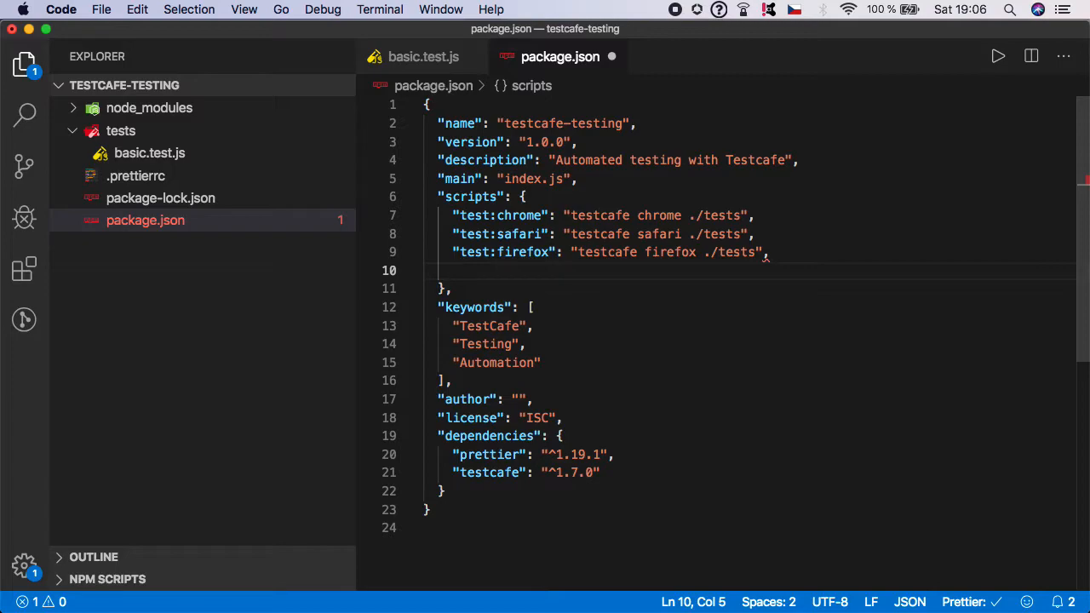
mouse_move(791, 208)
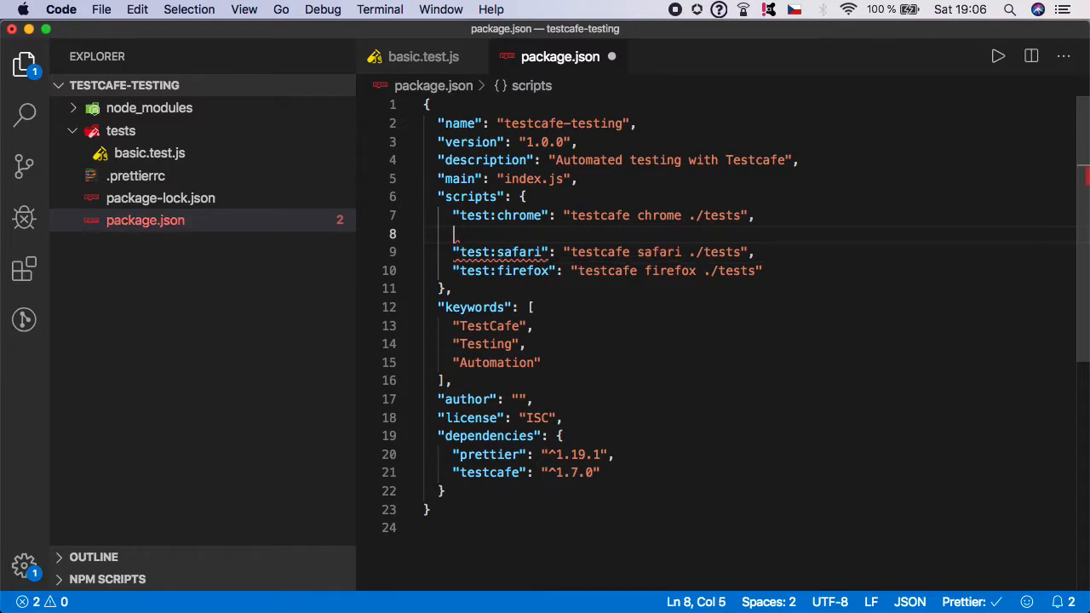
- Write a "test:chrome:headless" script running "testcafe chrome:headless ./tests" with a trailing comma
text("test:c")
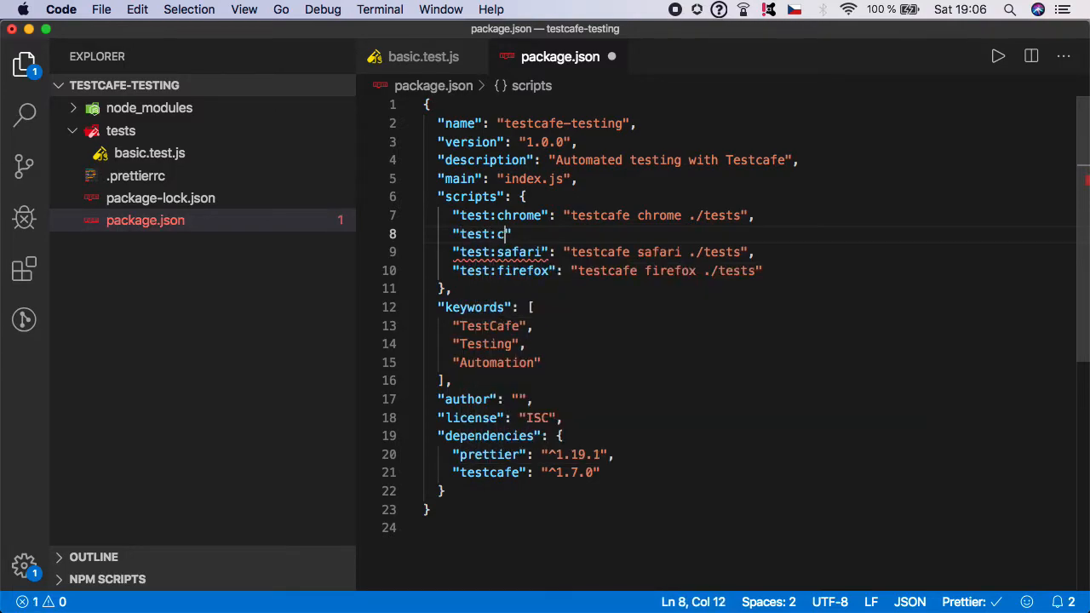
text(hrome:headl)
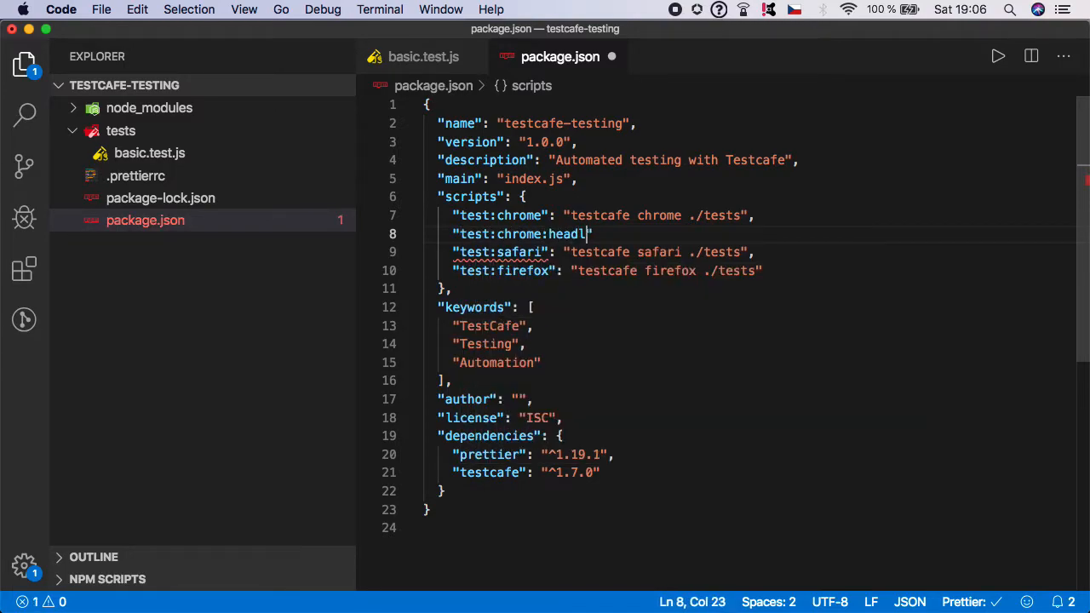
text(ess":)
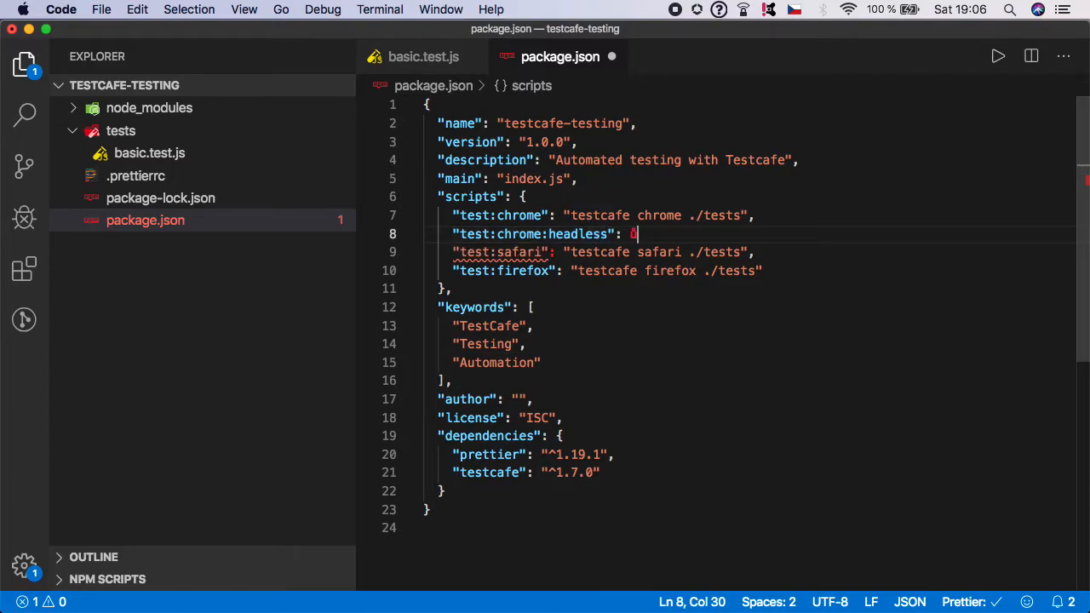
text("")
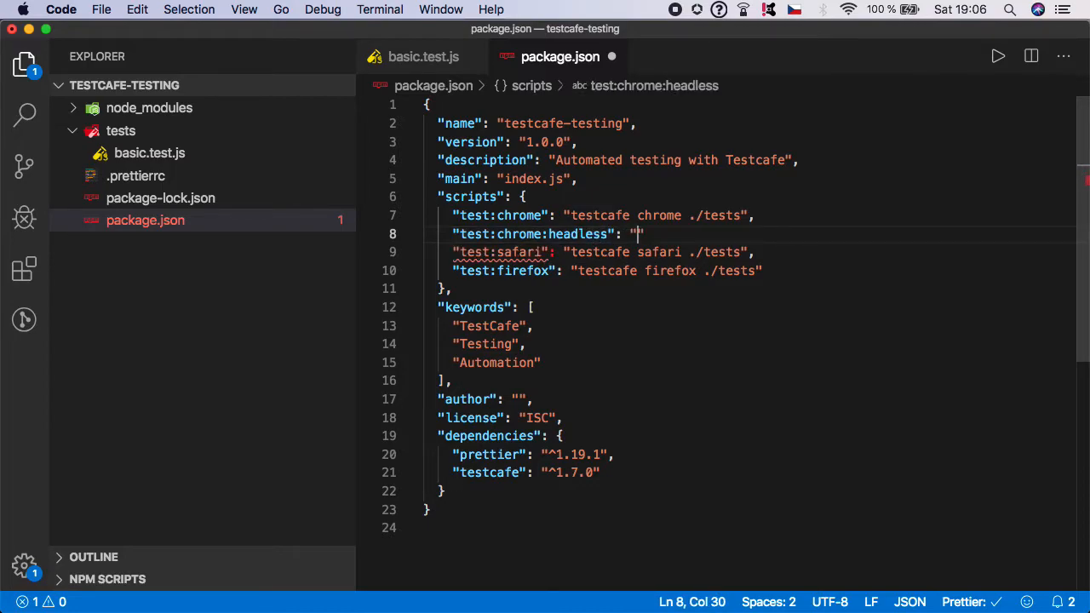
text(te)
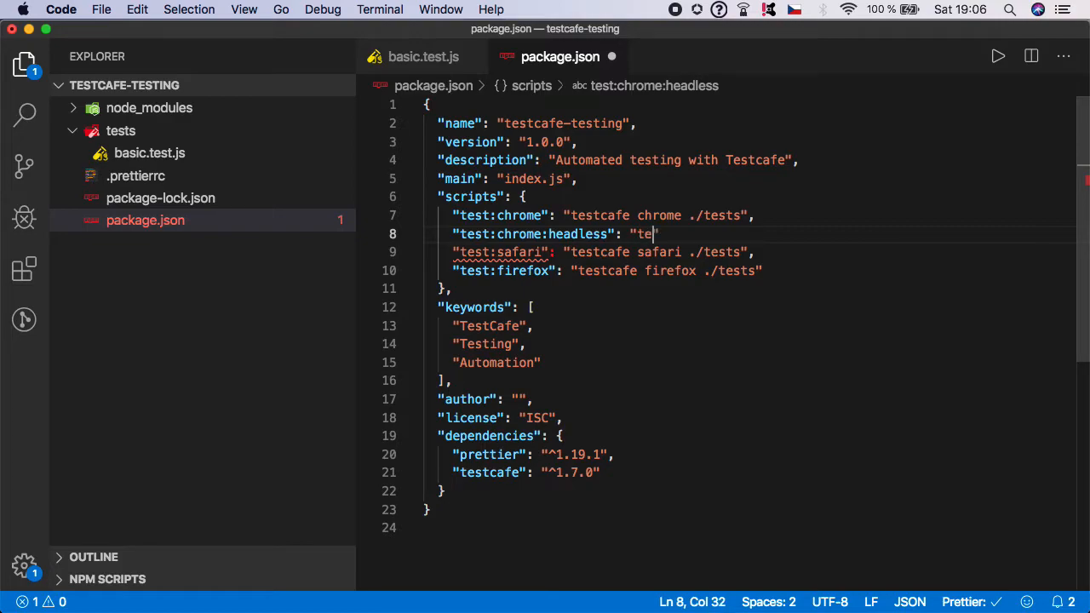
text(stcafe)
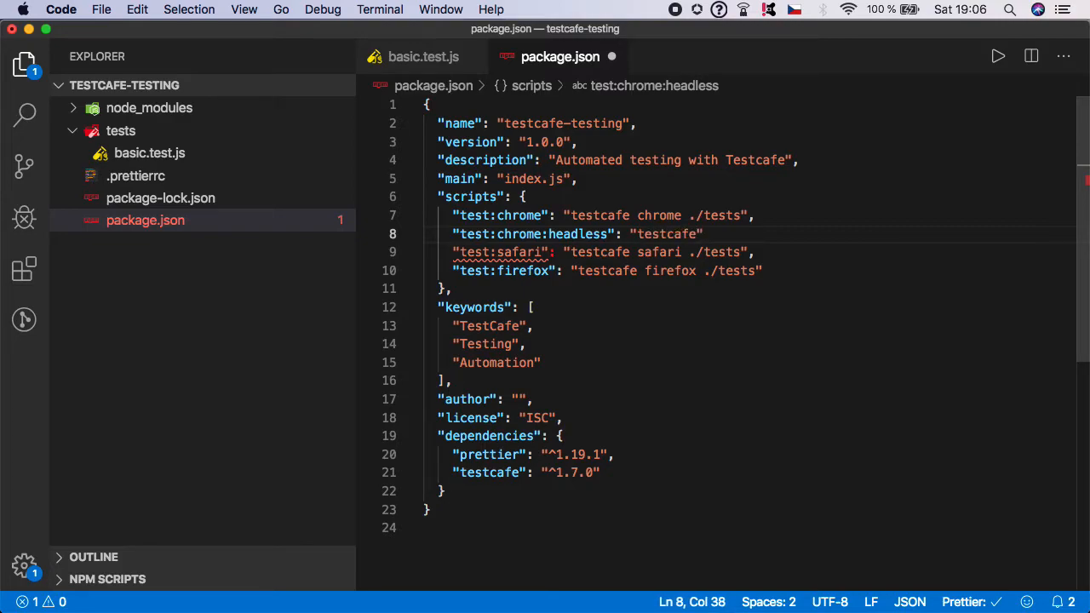
text(chrome)
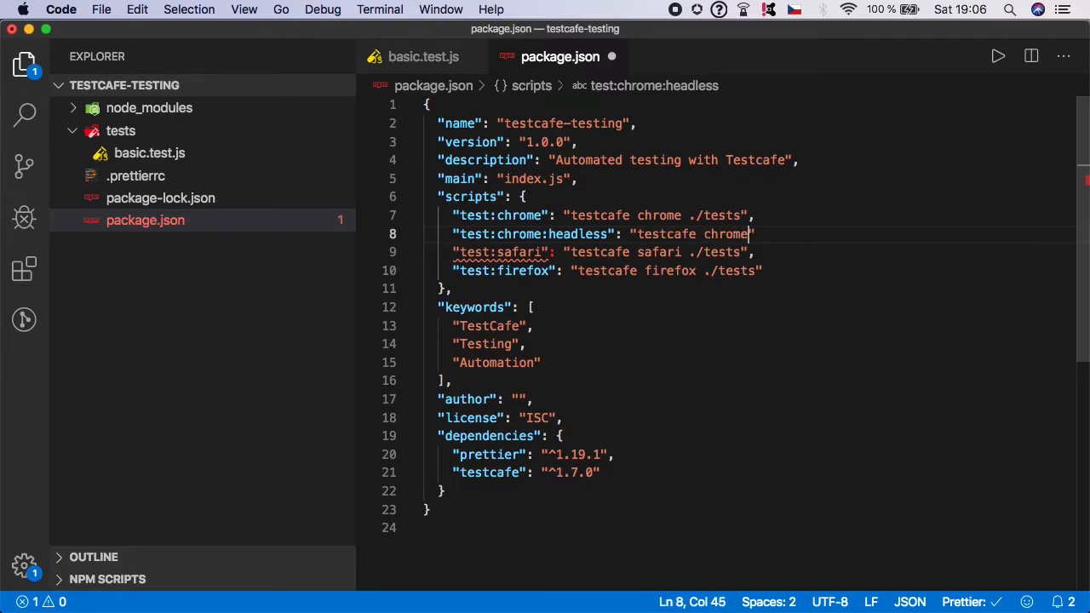
text(:)
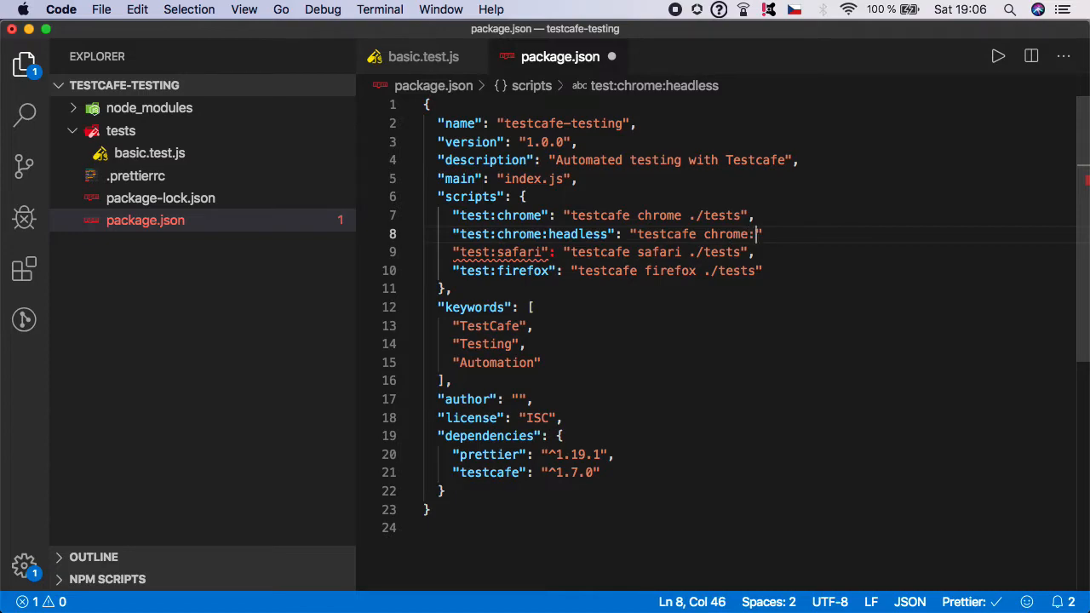
text(headless)
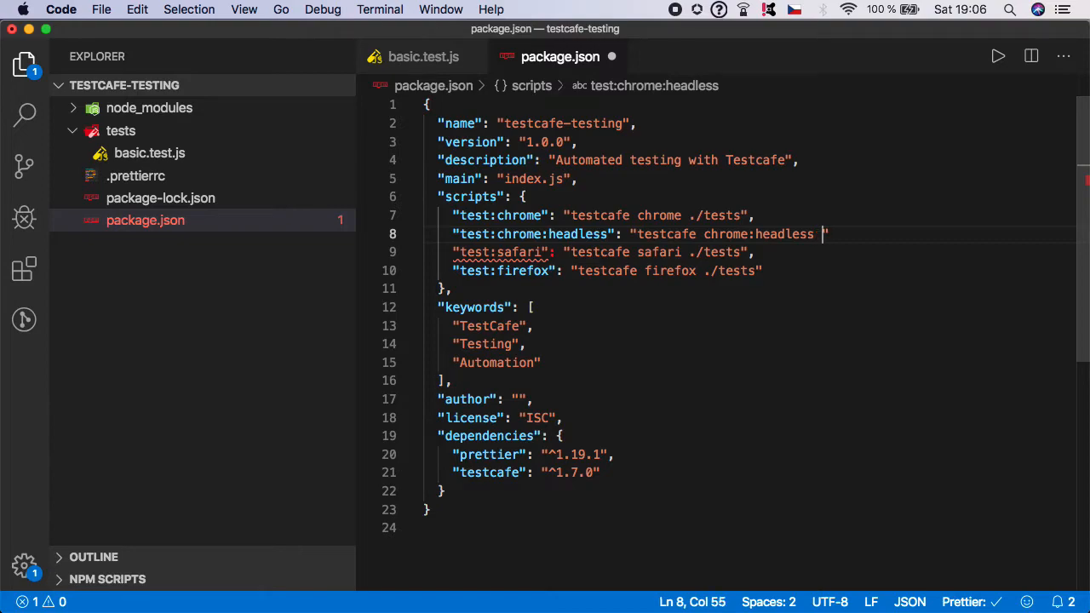
text(./test)
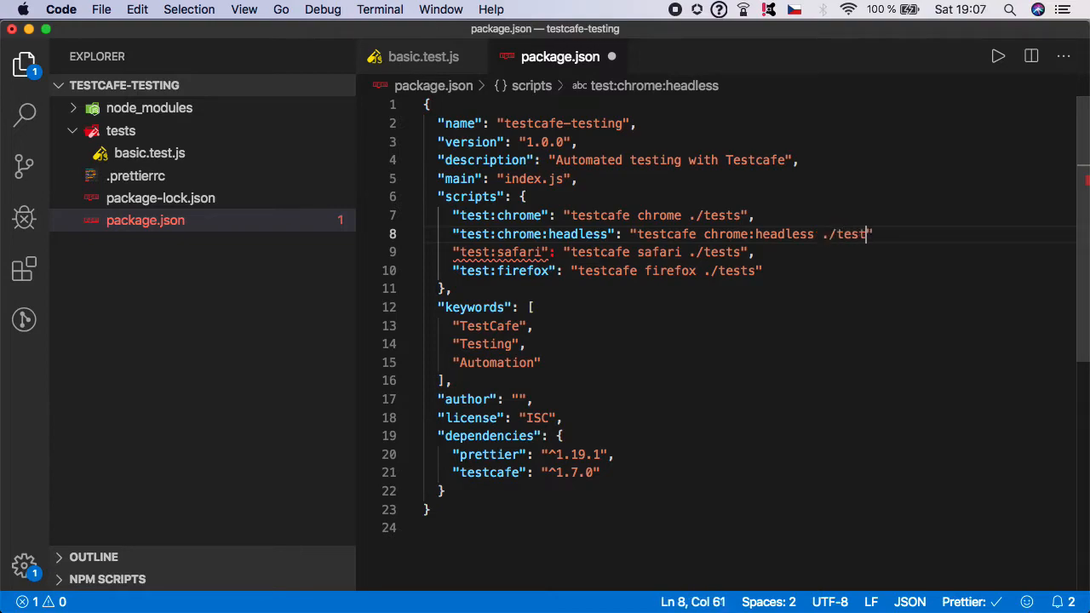
text(,)
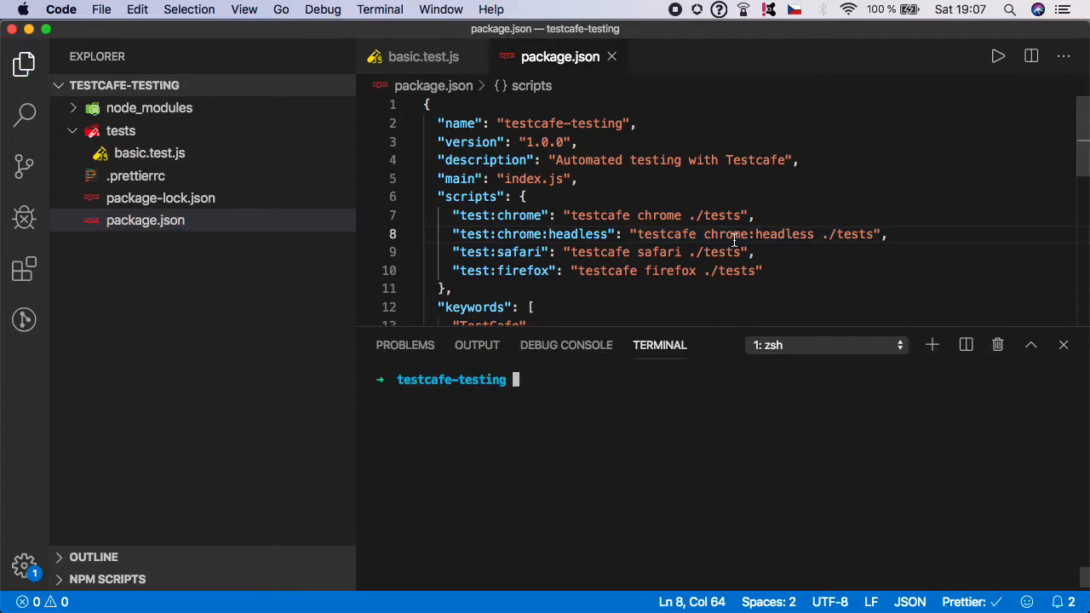
- Run npm run test:chrome:headless in the terminal so the test passes in headless Chrome
text(npm)
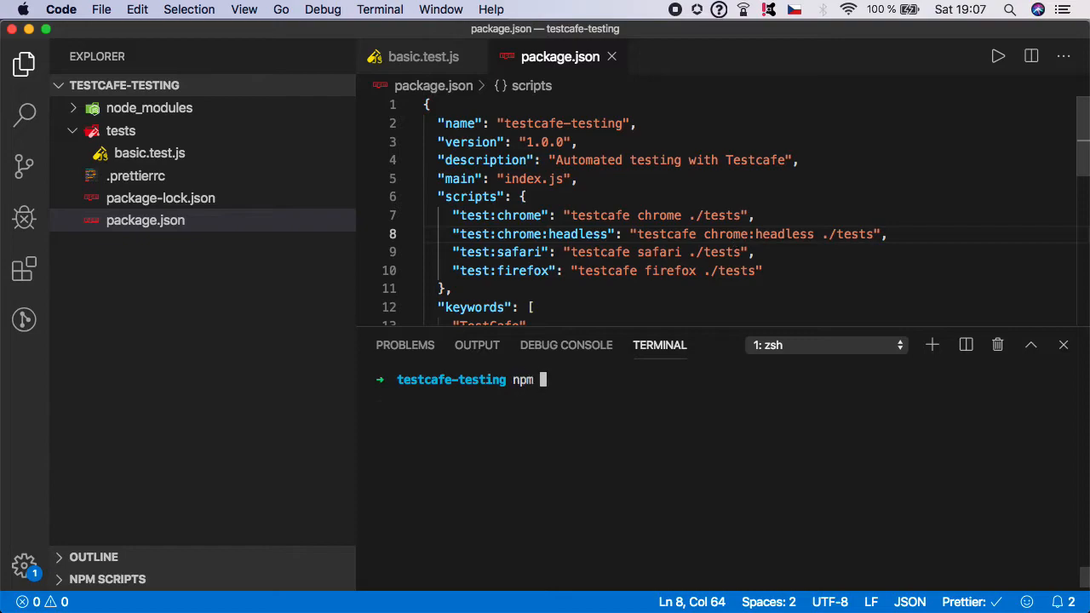
text(run te)
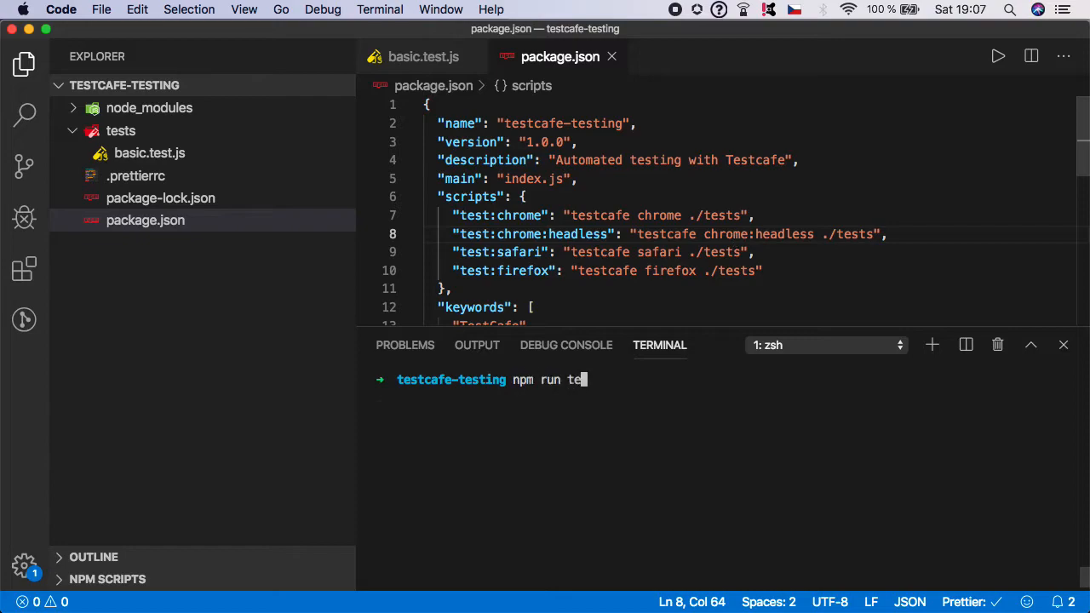
text(st:chrome)
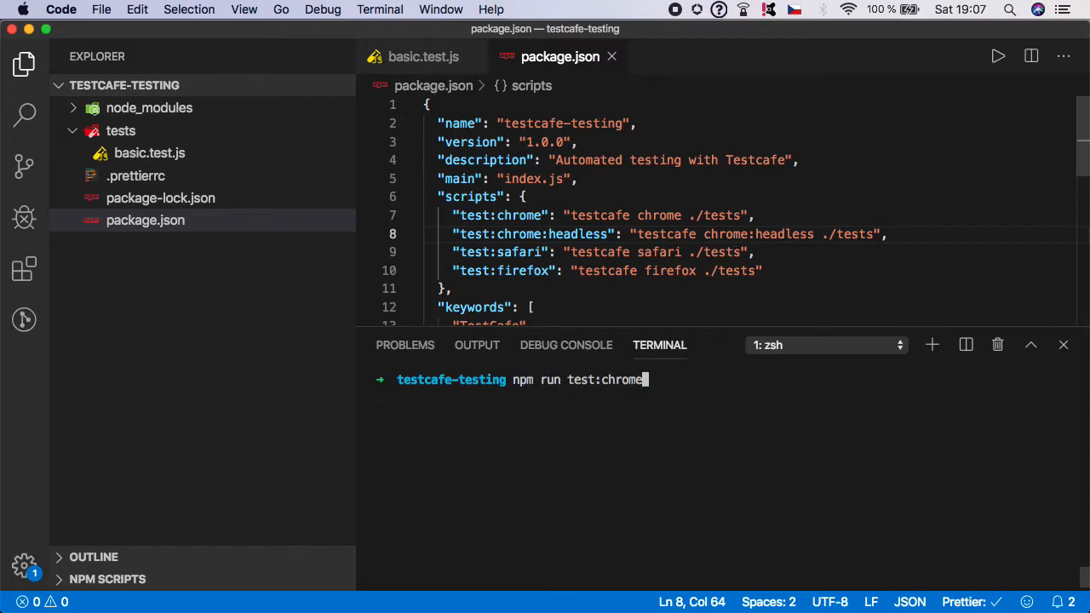
text(:headless)
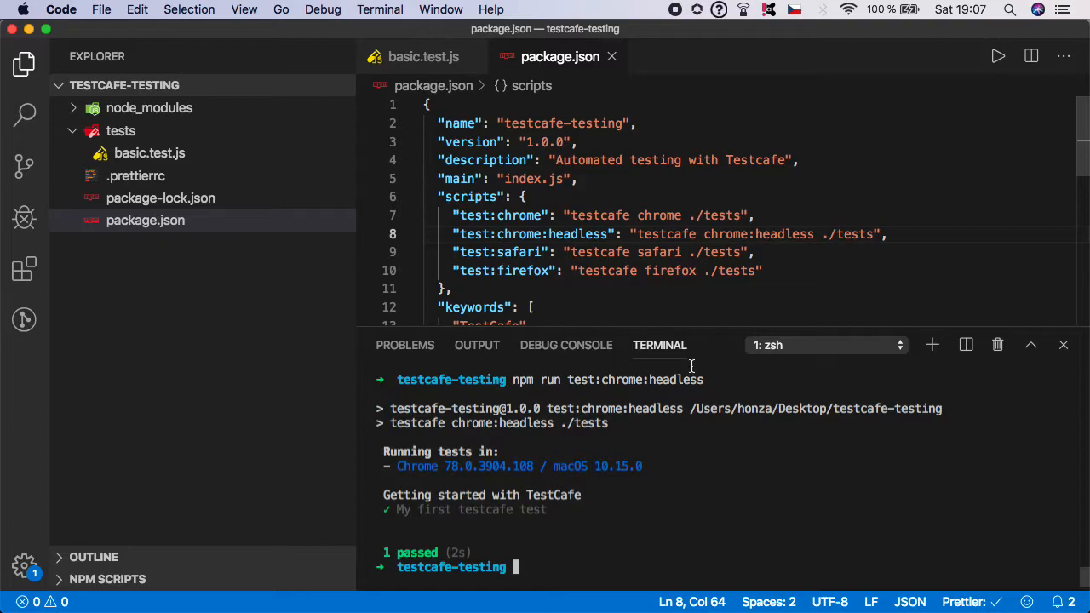
mouse_move(539, 273)
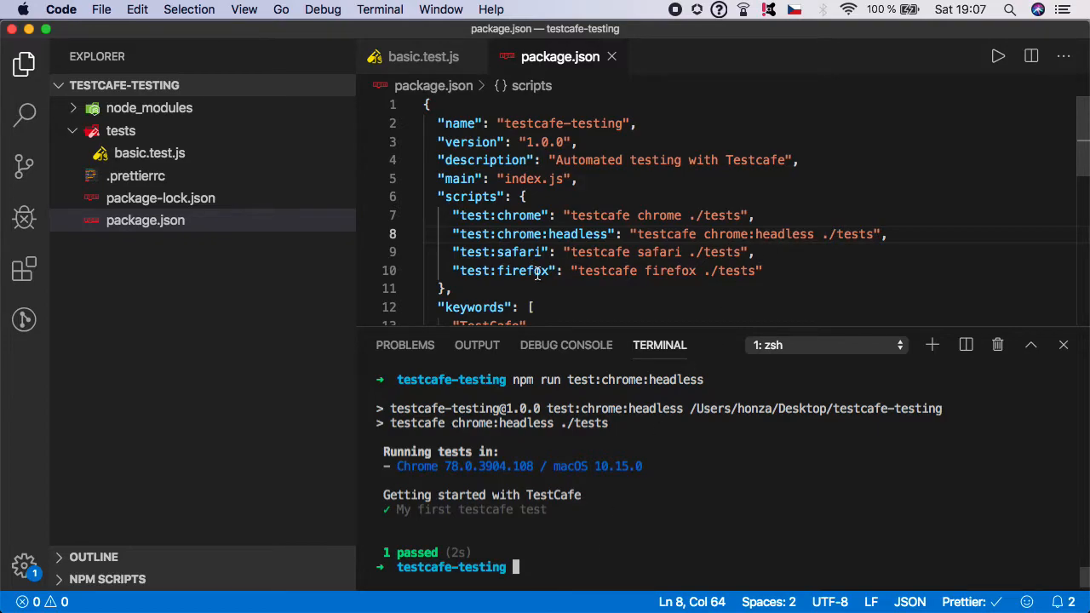
mouse_move(614, 300)
text("test:chrome)
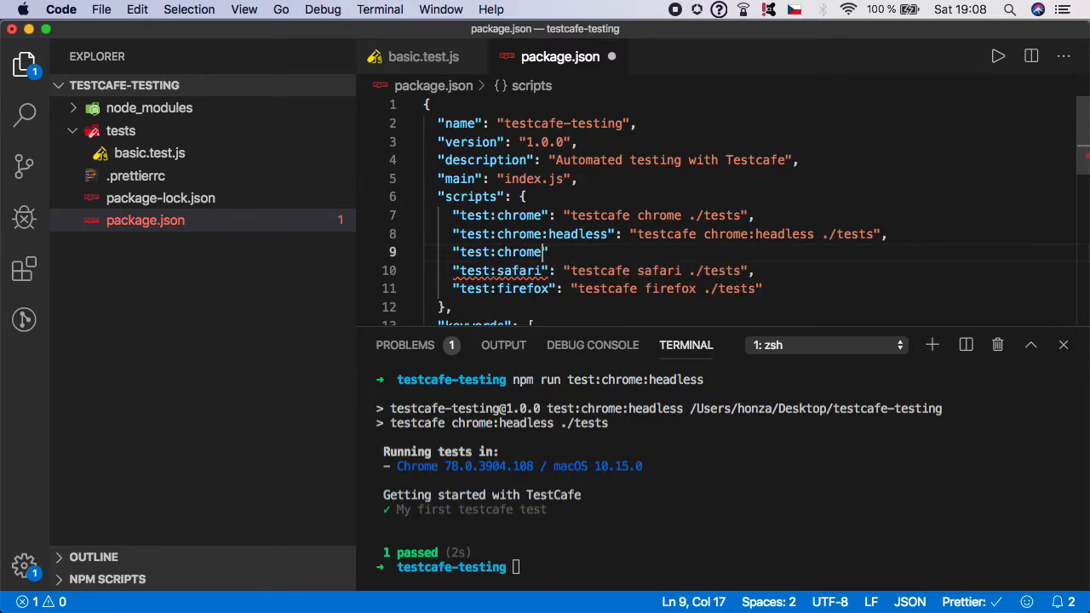
- Write a "test:chrome:mobile" script running "testcafe chrome:emulation:device=iphone X ./tests"
text(")
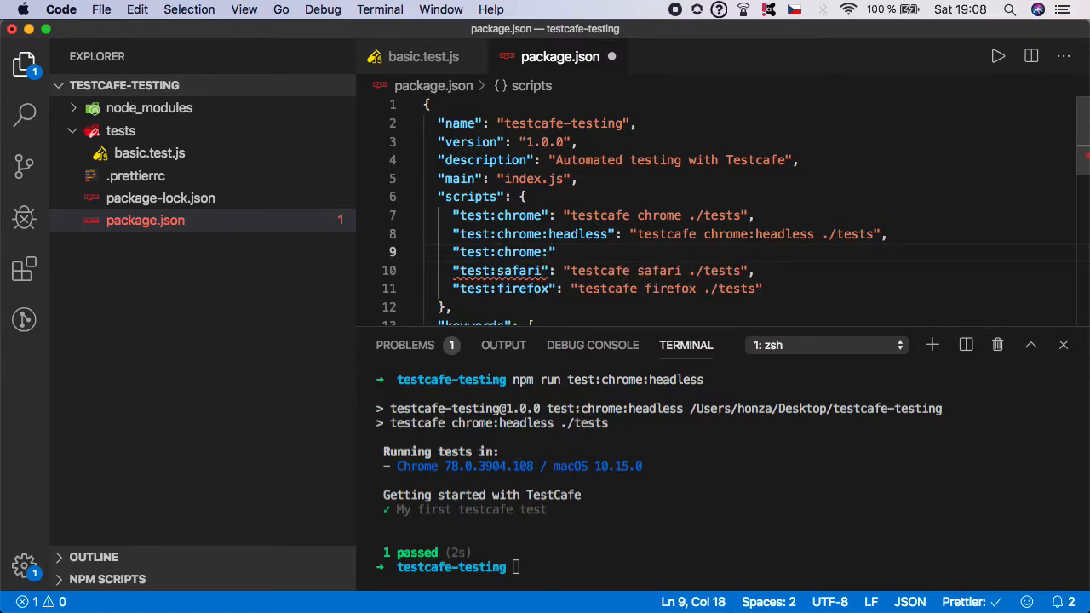
text(mobile)
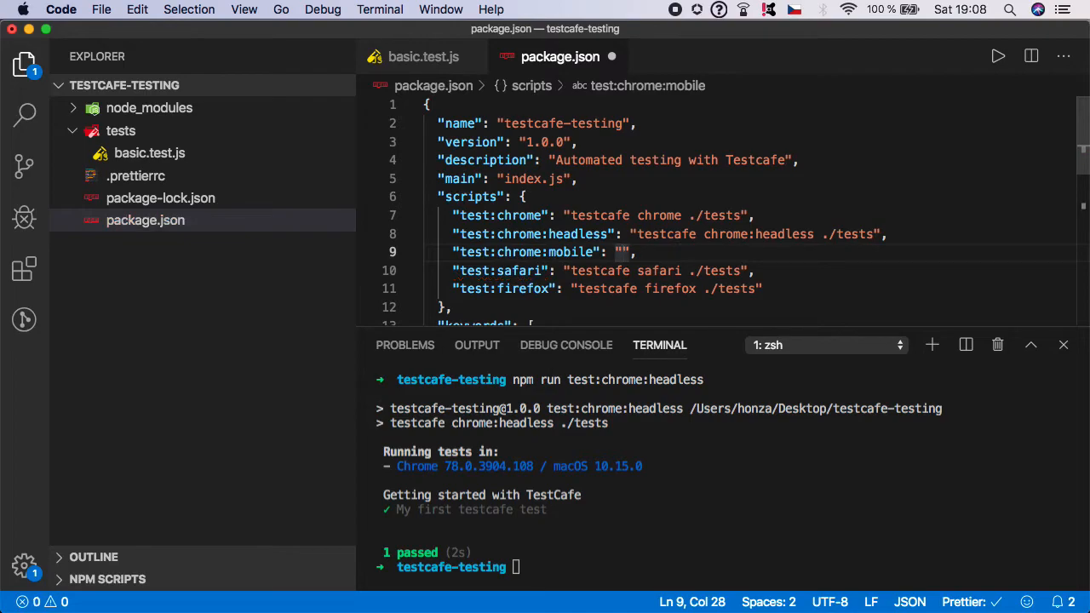
text(testcafe)
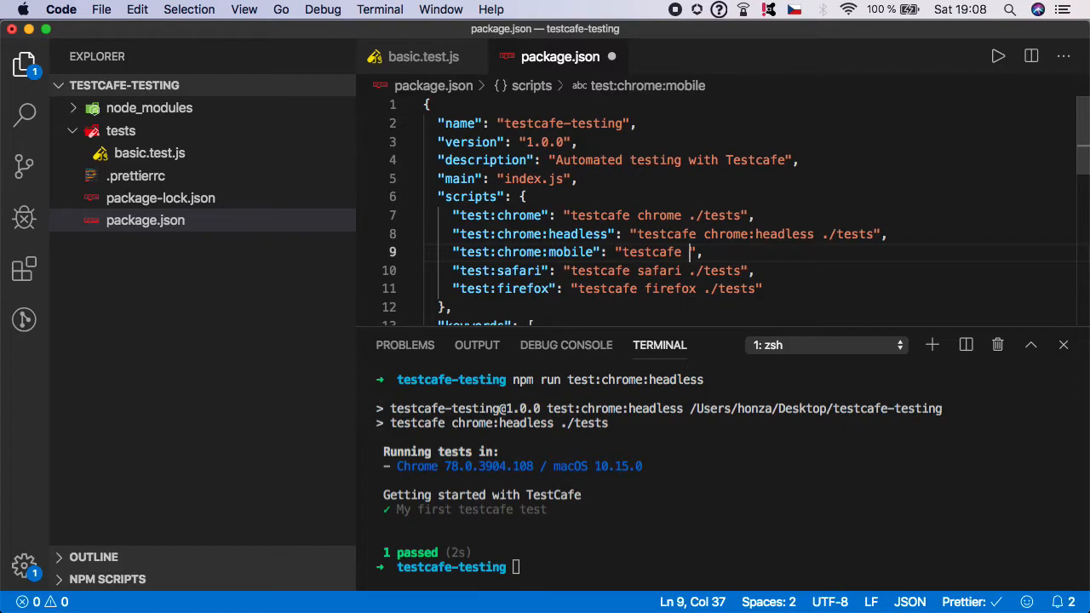
text(chrome:)
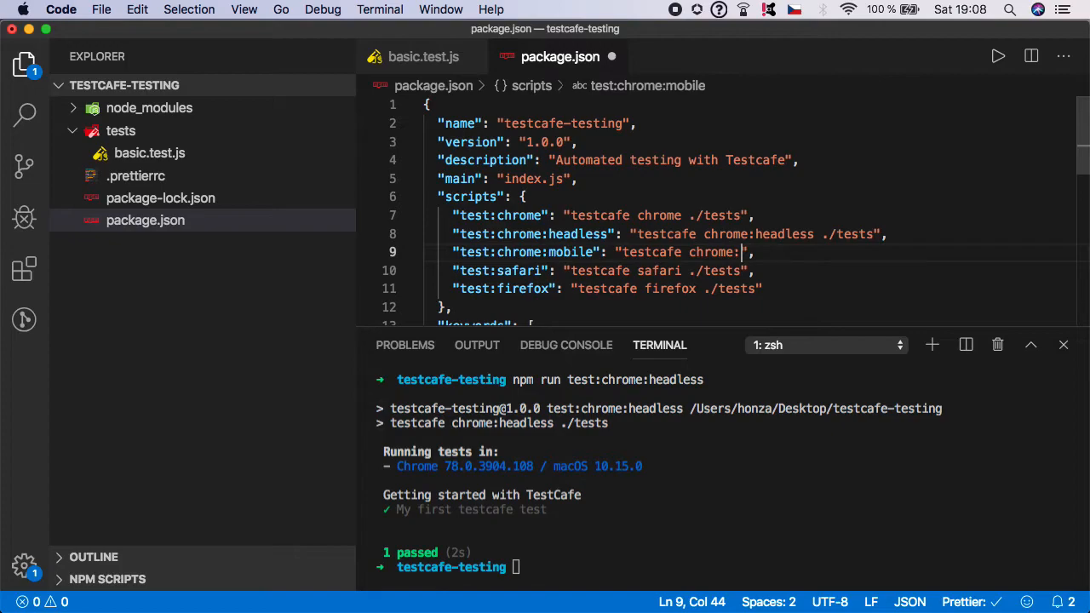
text(emual)
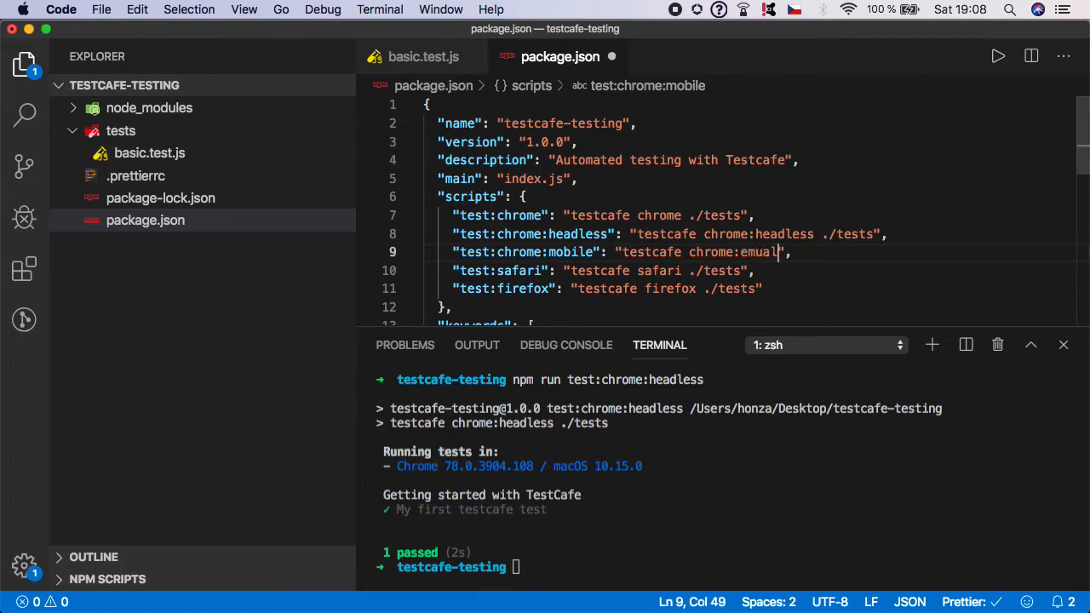
text(tion)
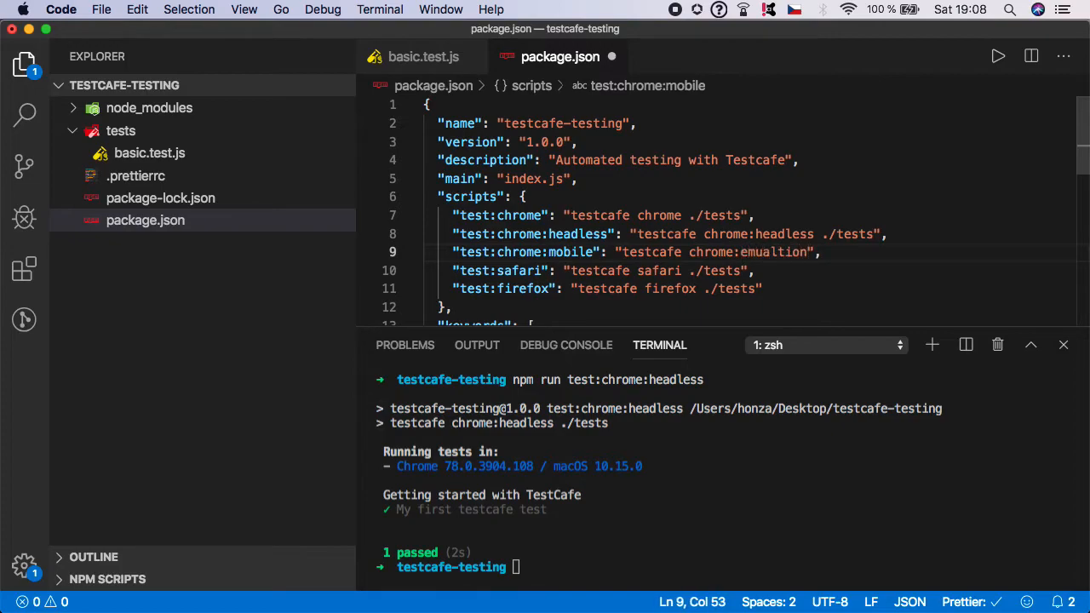
text(:device)
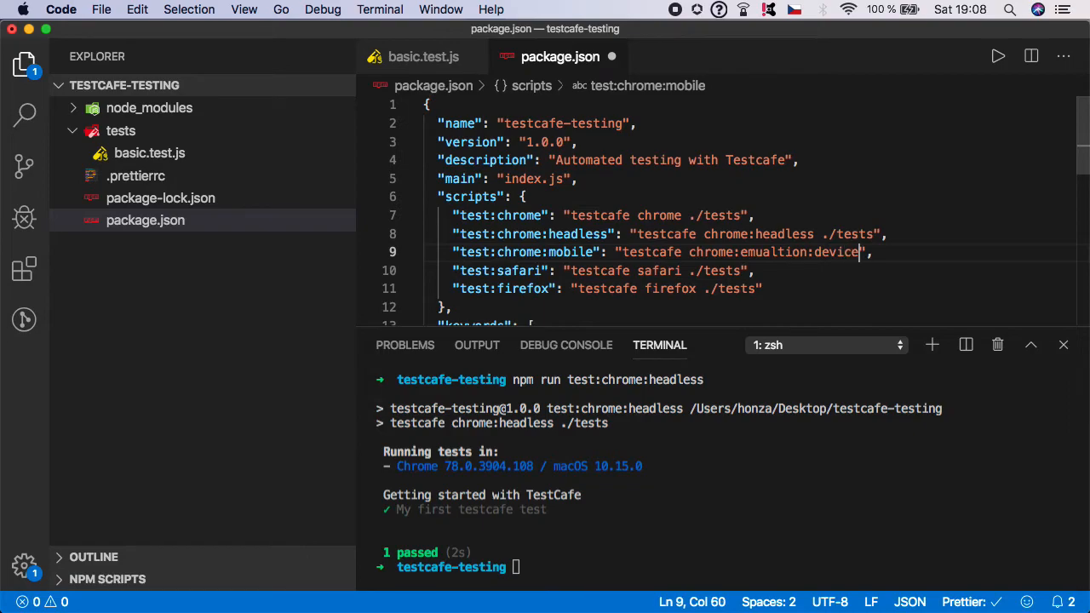
text(=")
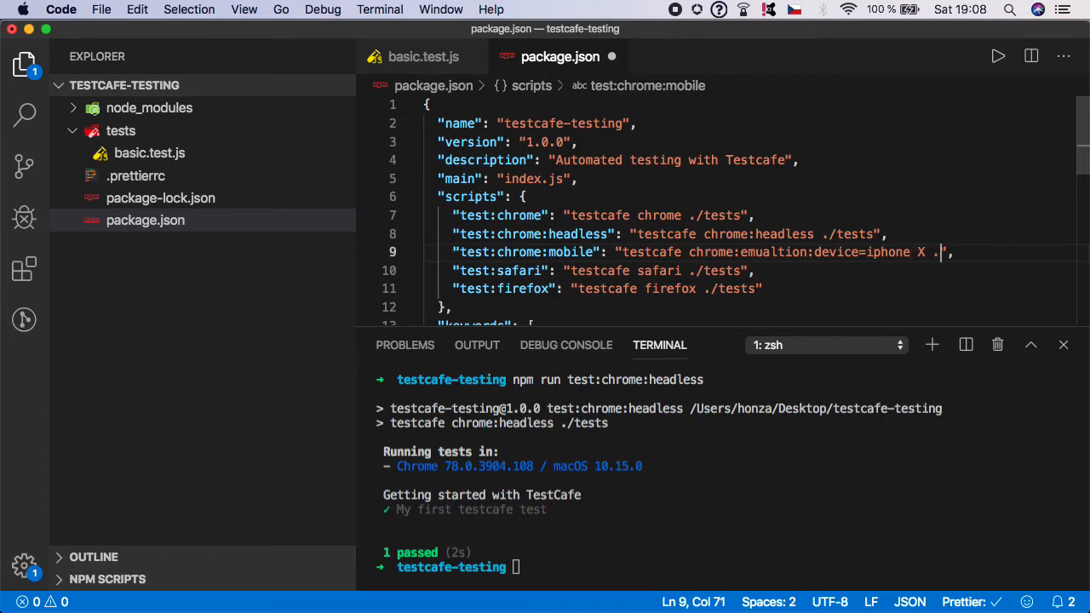
text(te)
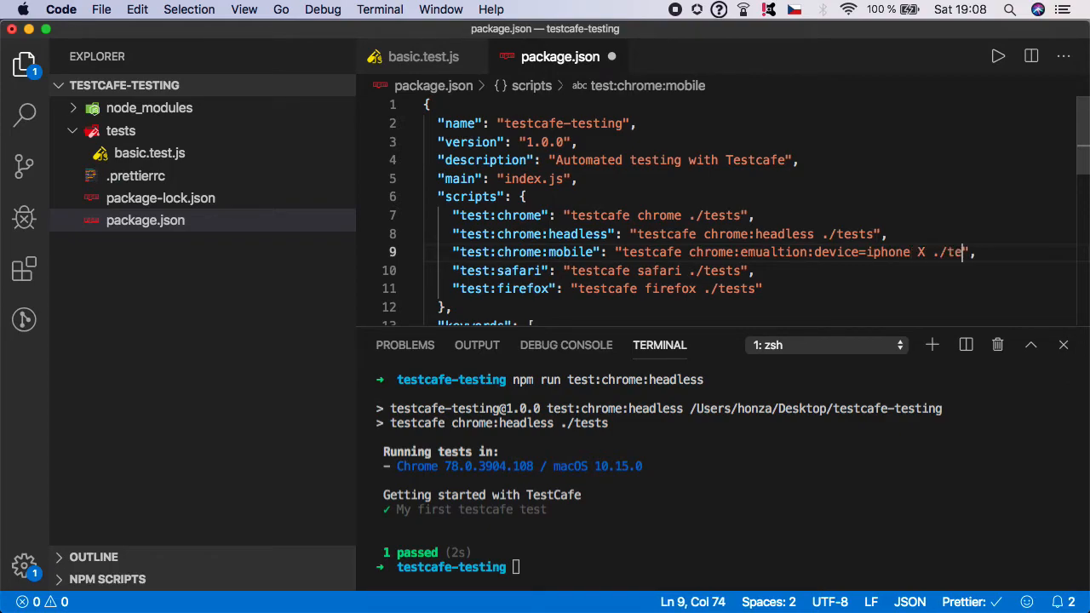
text(sts)
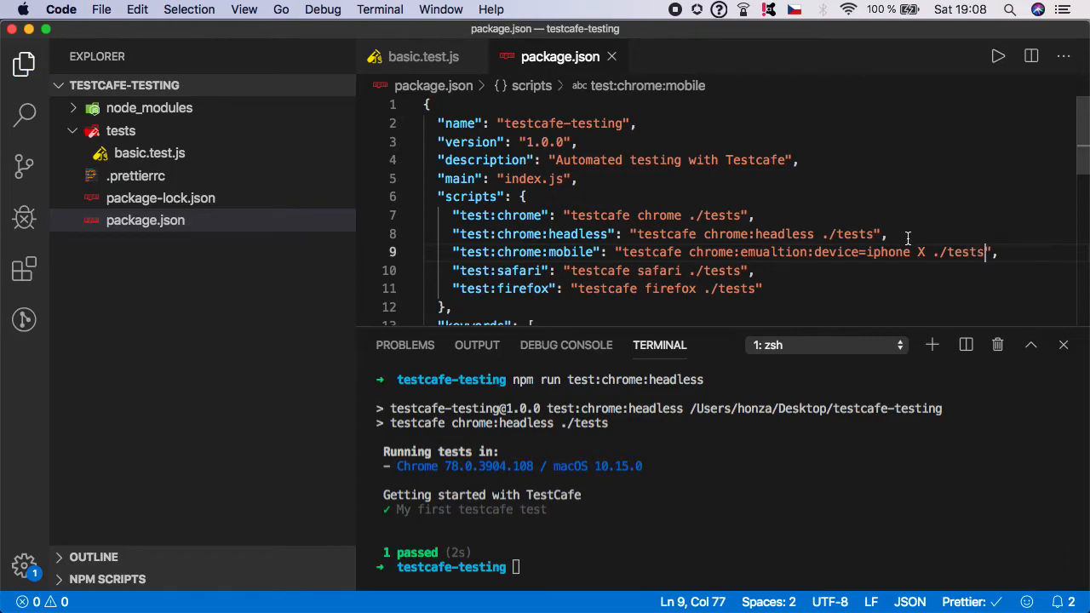
mouse_move(620, 252)
text(npm run t)
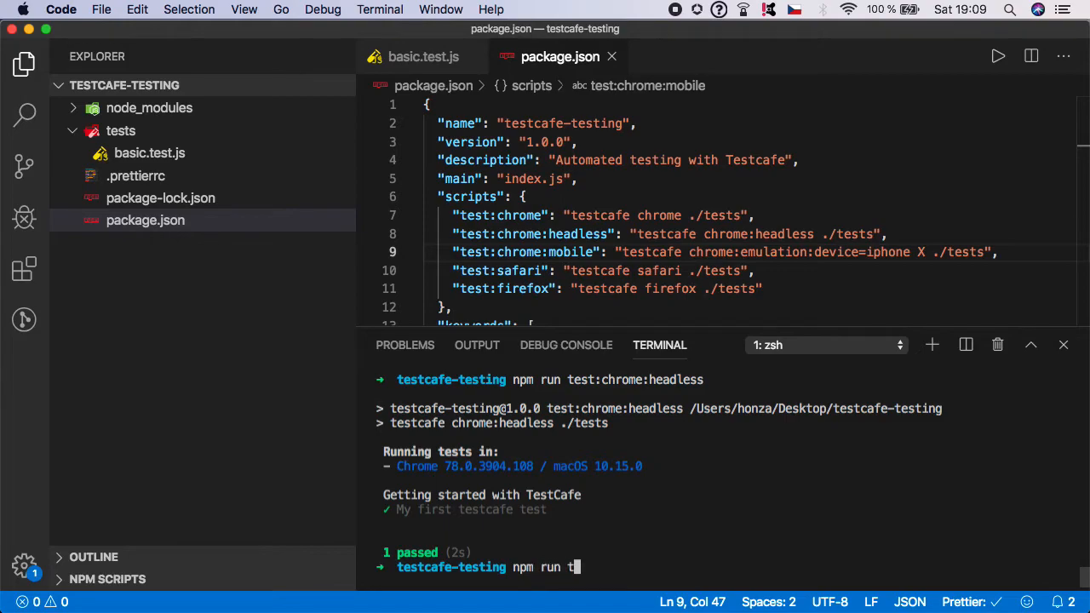
- Run npm run test:chrome:mobile in the terminal to test on the emulated iPhone X
text(est:chrome:)
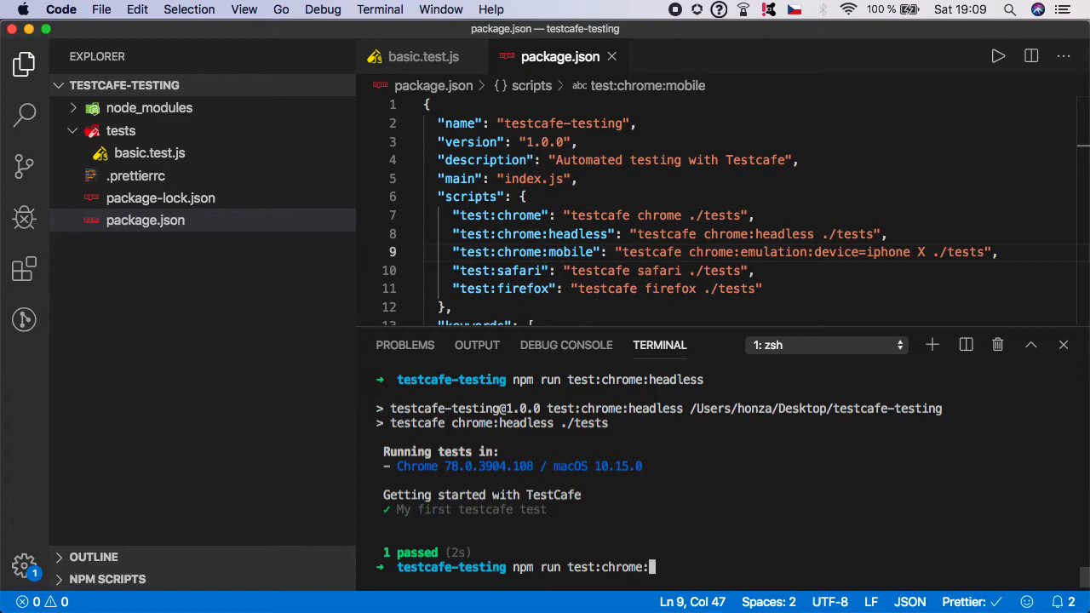
text(mobile)
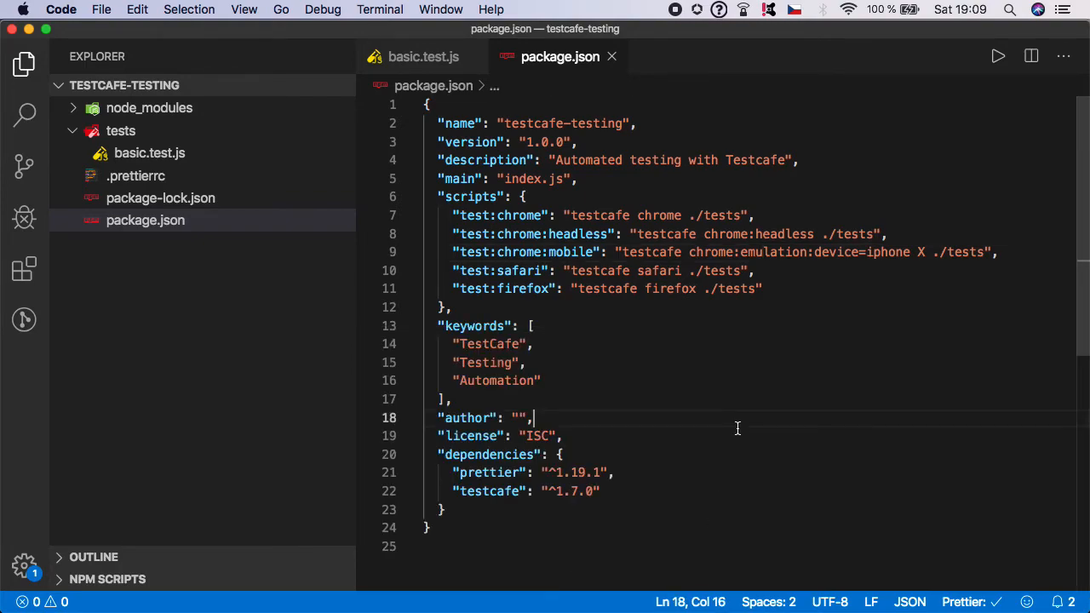
mouse_move(779, 303)
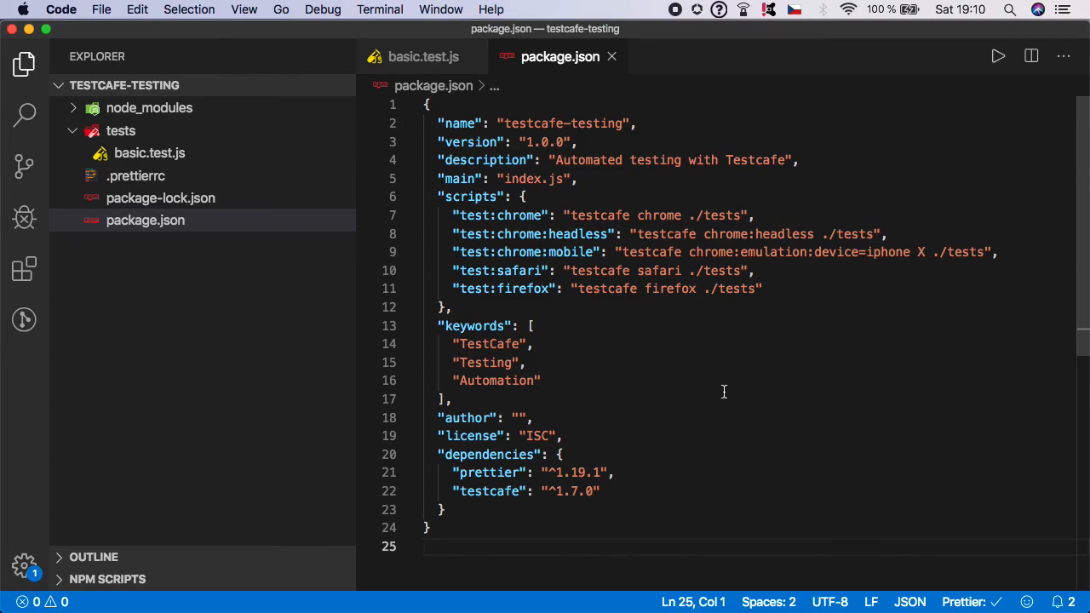
mouse_move(821, 304)
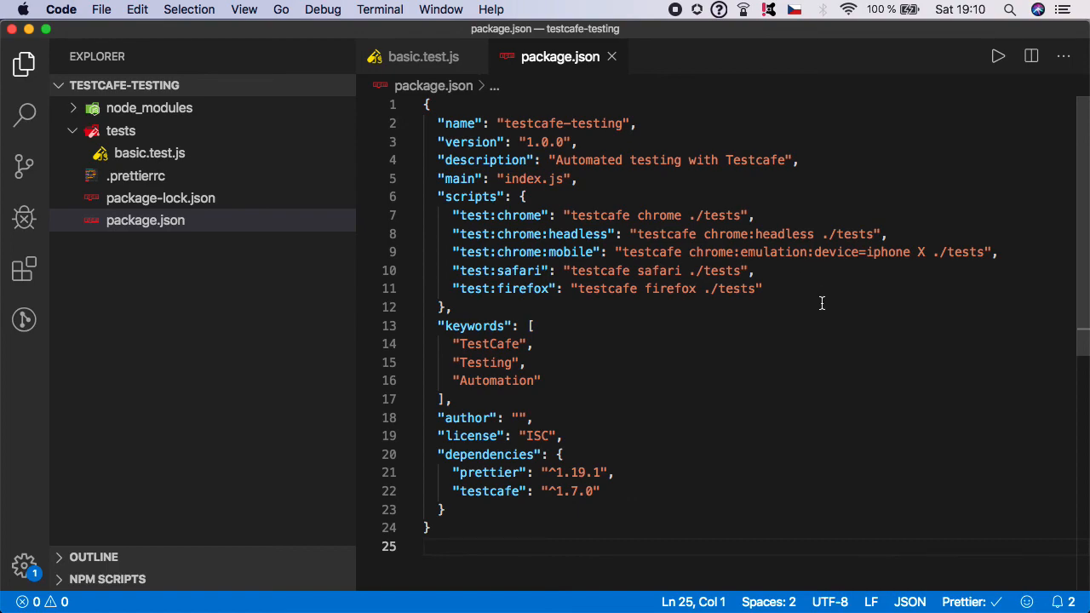